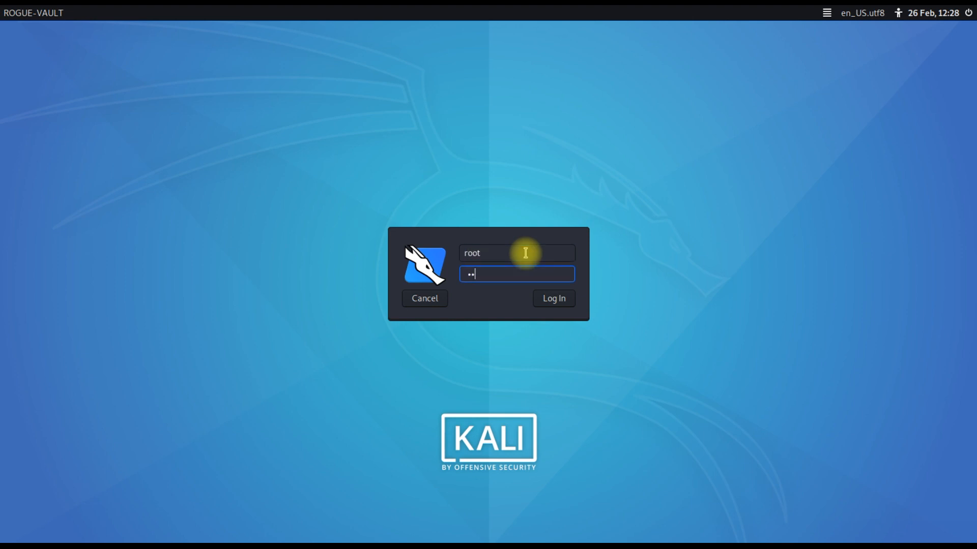
Log in to Kali Linux as root to reach the RogueVault desktop.
left_click(553, 299)
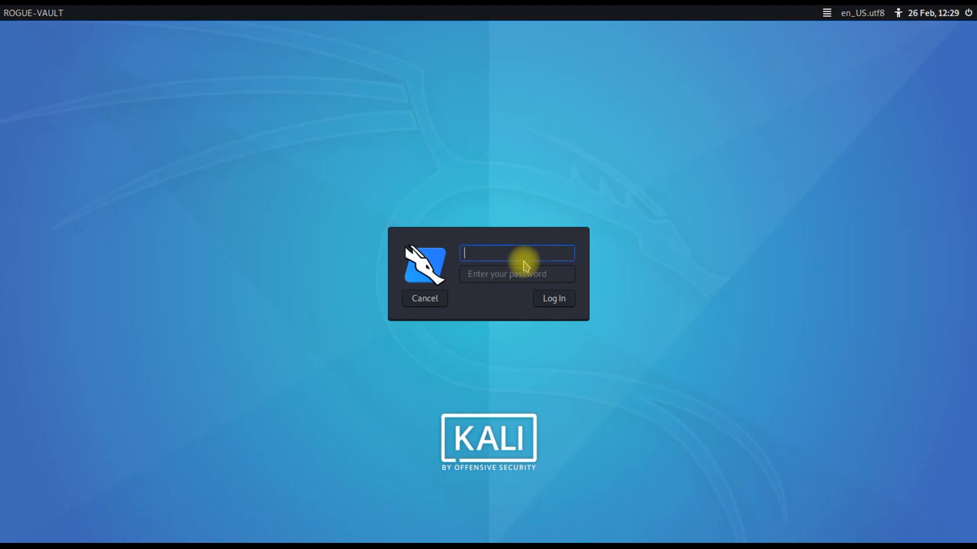
type("ro")
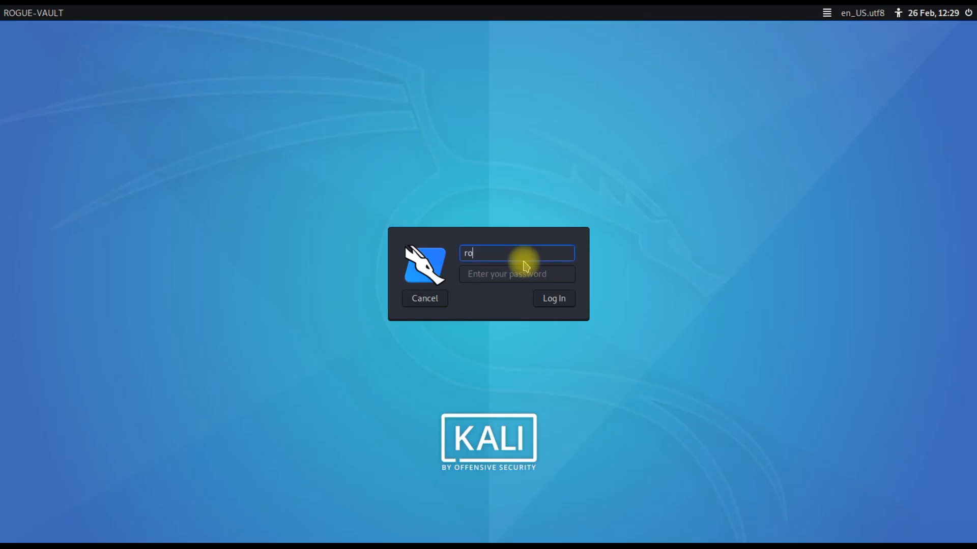
left_click(552, 297)
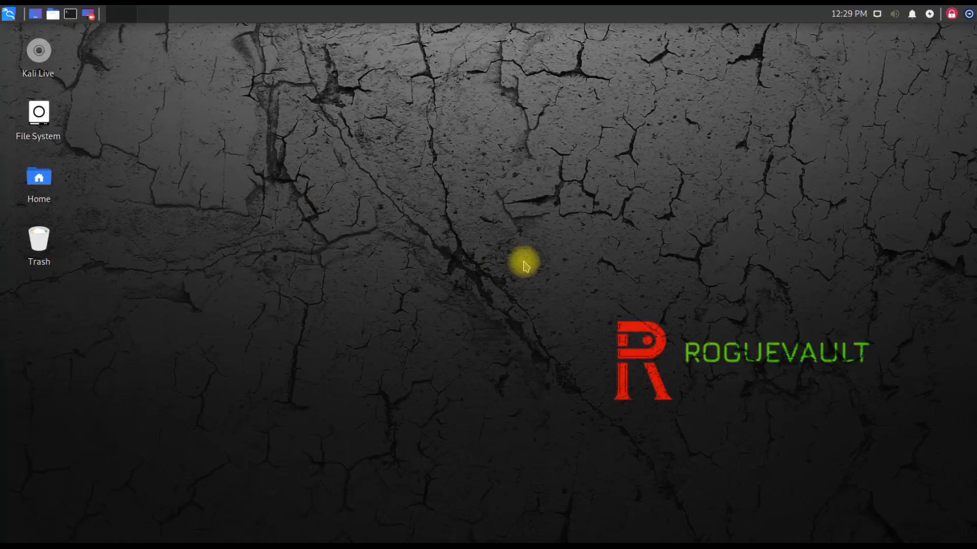
mouse_move(69, 14)
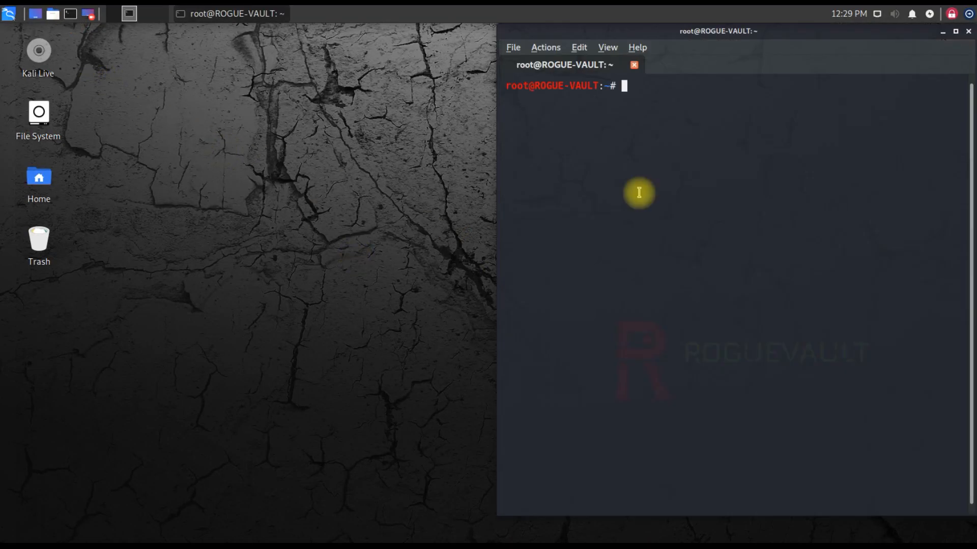
Centre the terminal window and run firefox from the root shell.
left_click_drag(716, 30, 436, 47)
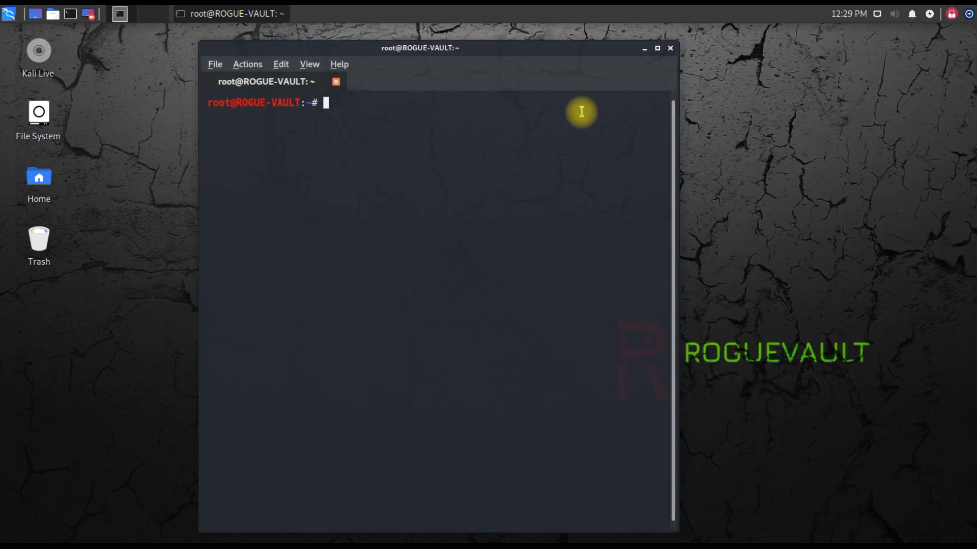
type("fir")
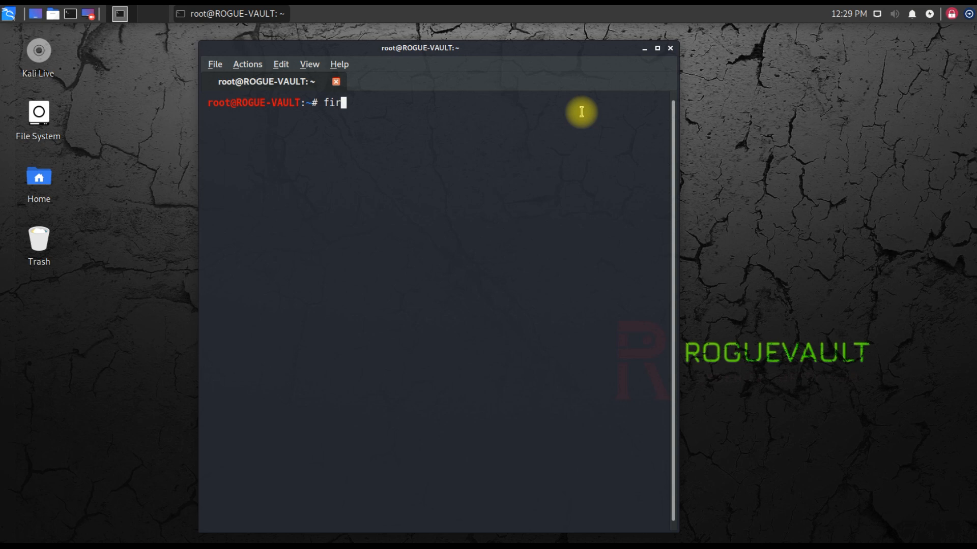
type("e")
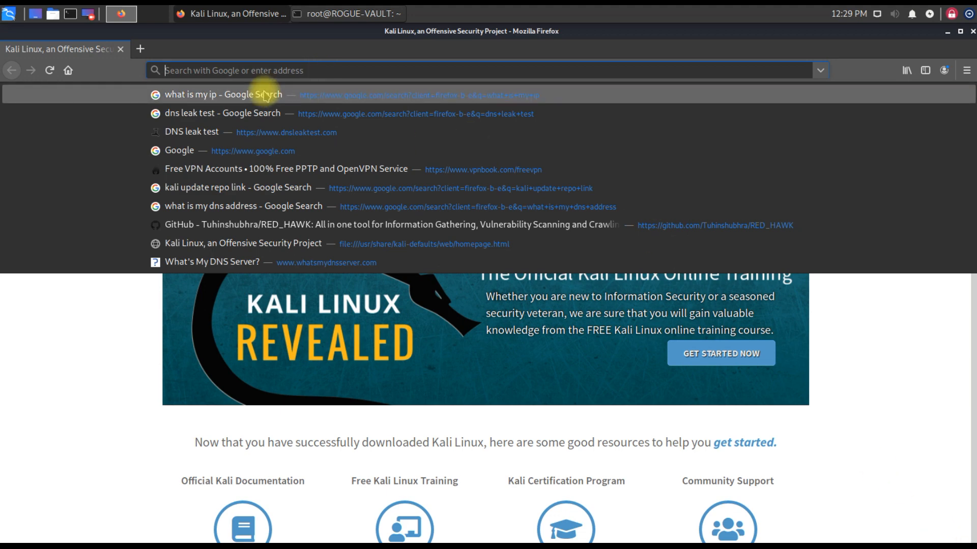
Go to vpnbook.com and open its Free VPN accounts page.
type("vpnbook.com/freevpn")
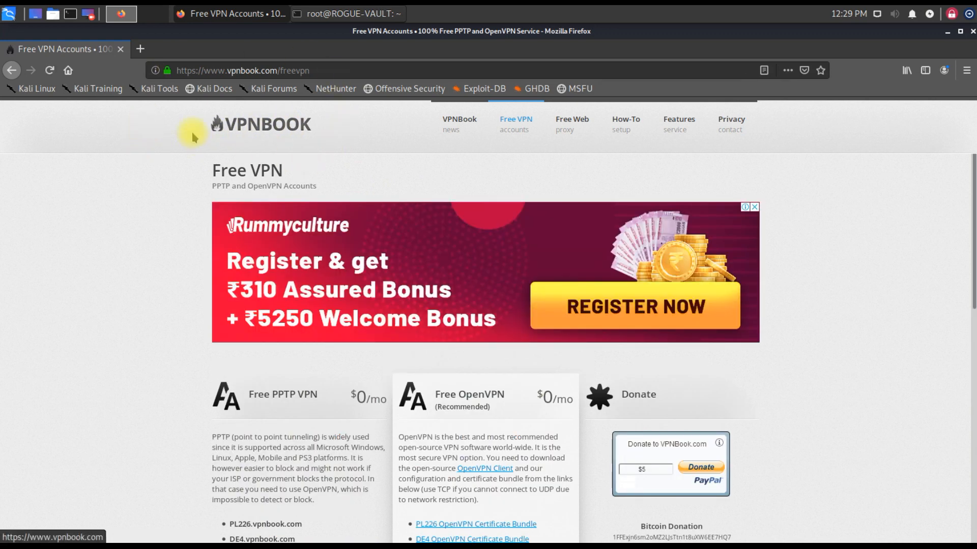
mouse_move(349, 133)
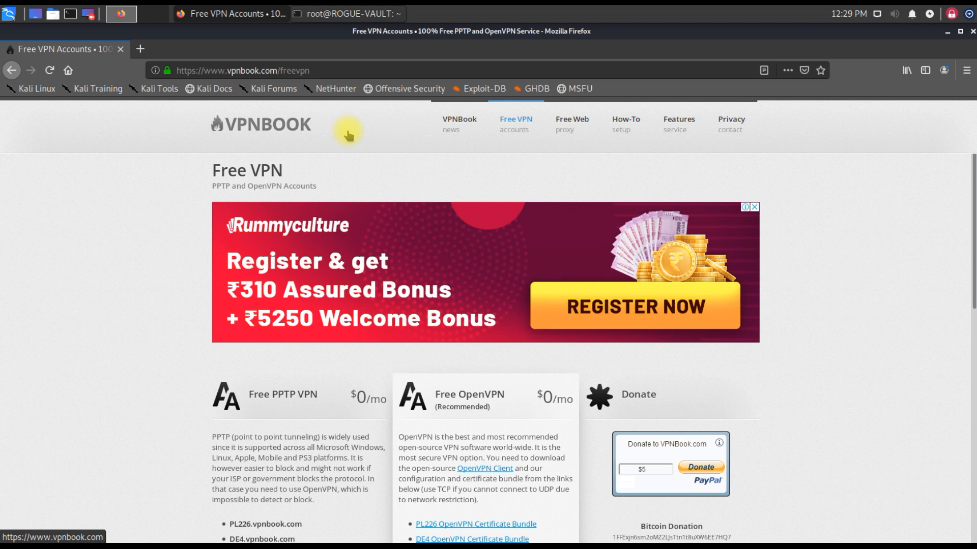
mouse_move(410, 164)
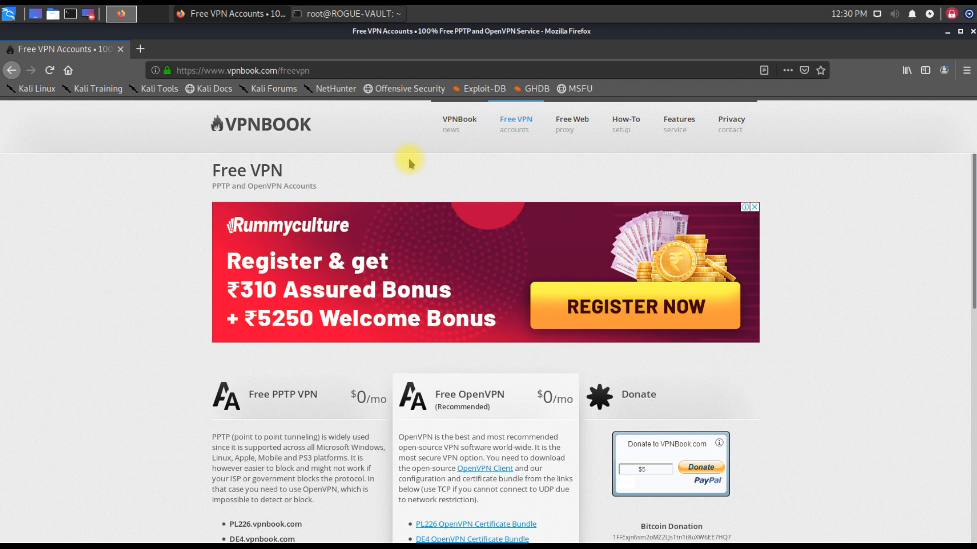
scroll("down", 3)
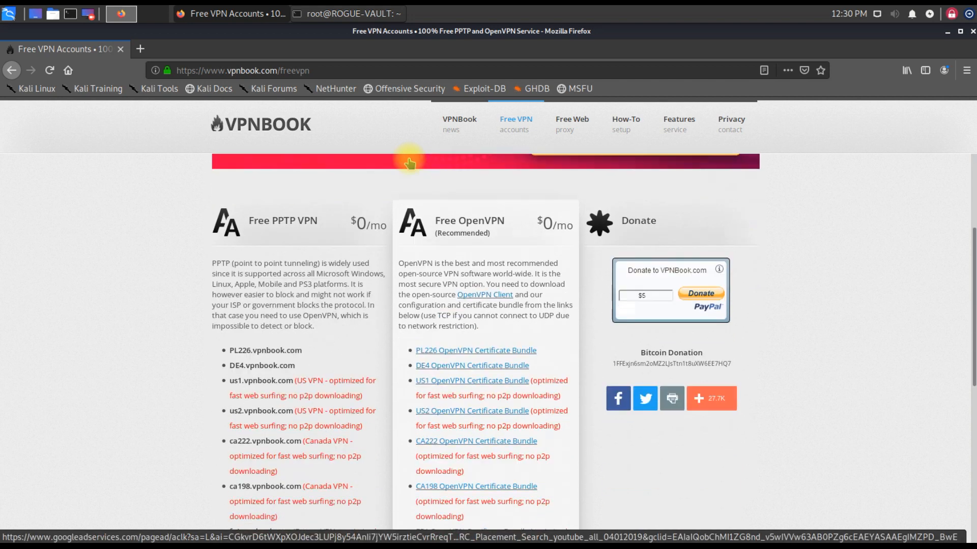
scroll("down", 3)
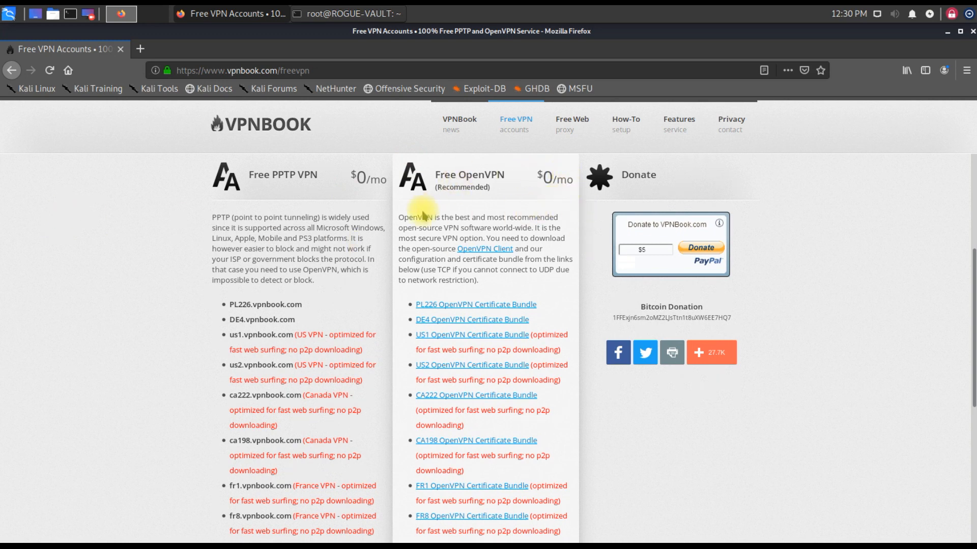
scroll("down", 3)
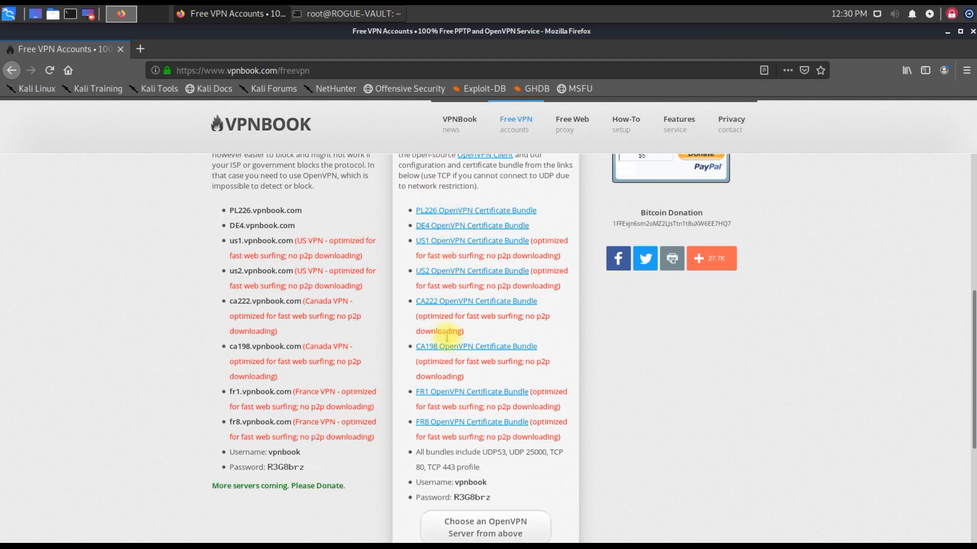
mouse_move(534, 317)
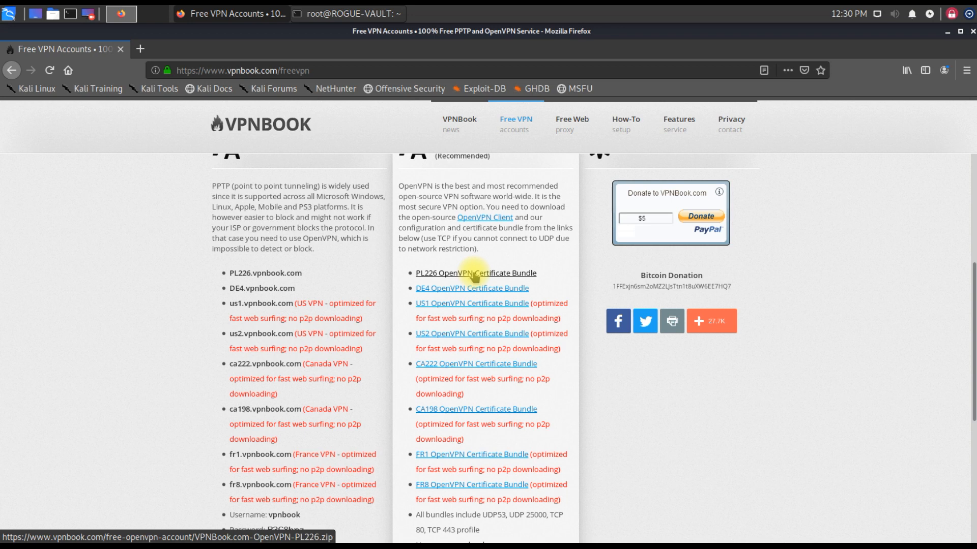
mouse_move(471, 288)
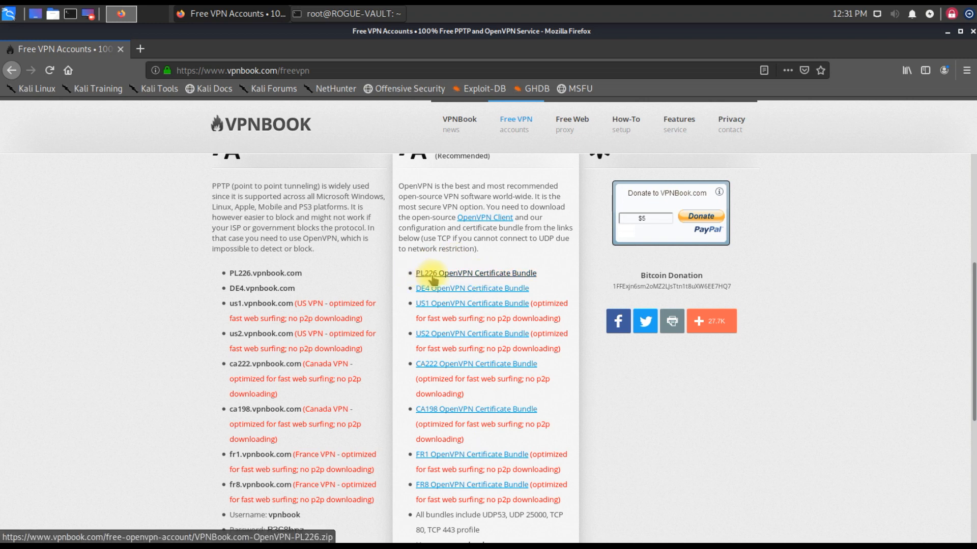
mouse_move(521, 275)
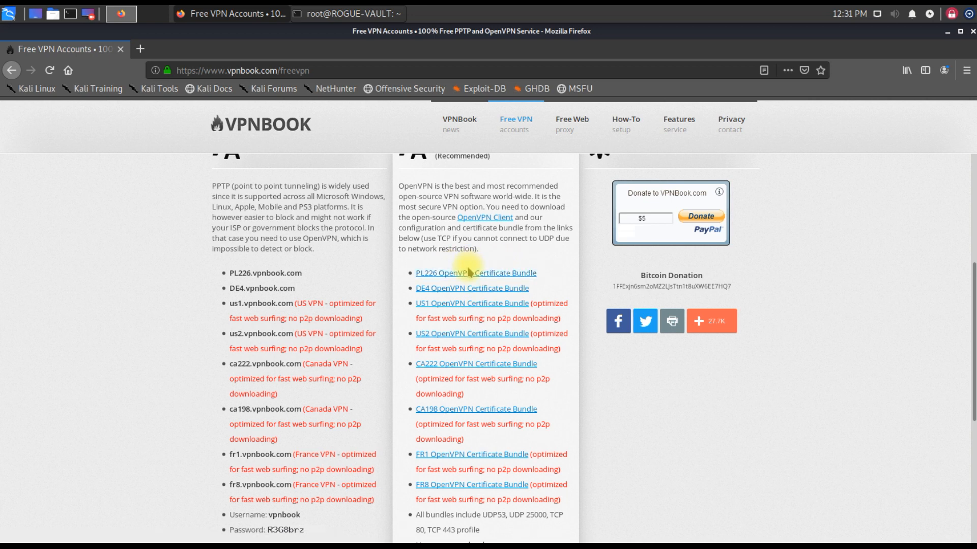
mouse_move(475, 273)
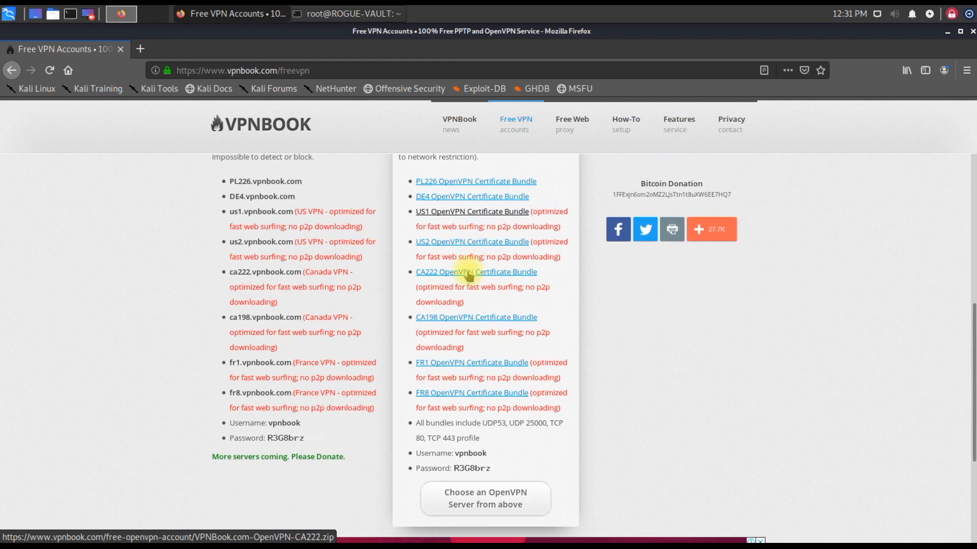
scroll("down", 3)
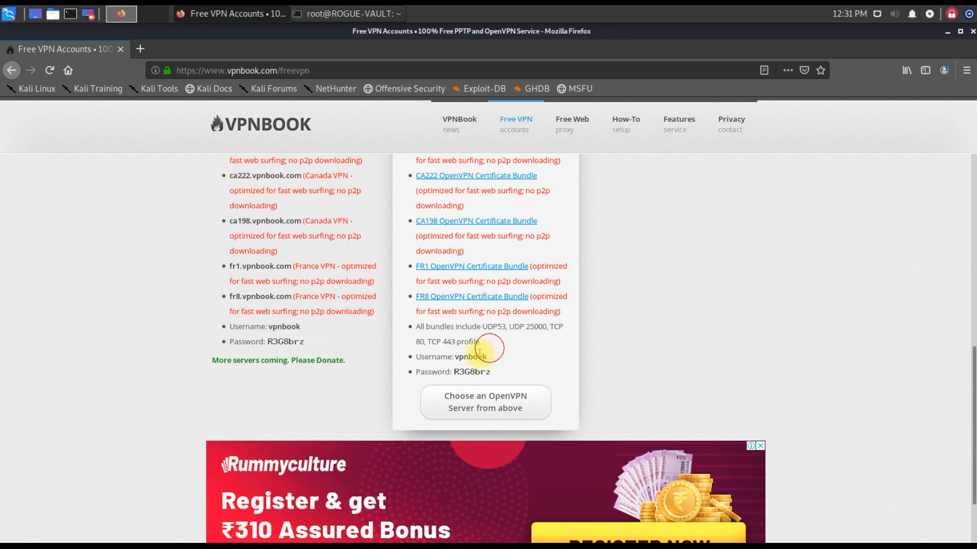
left_click_drag(479, 349, 505, 374)
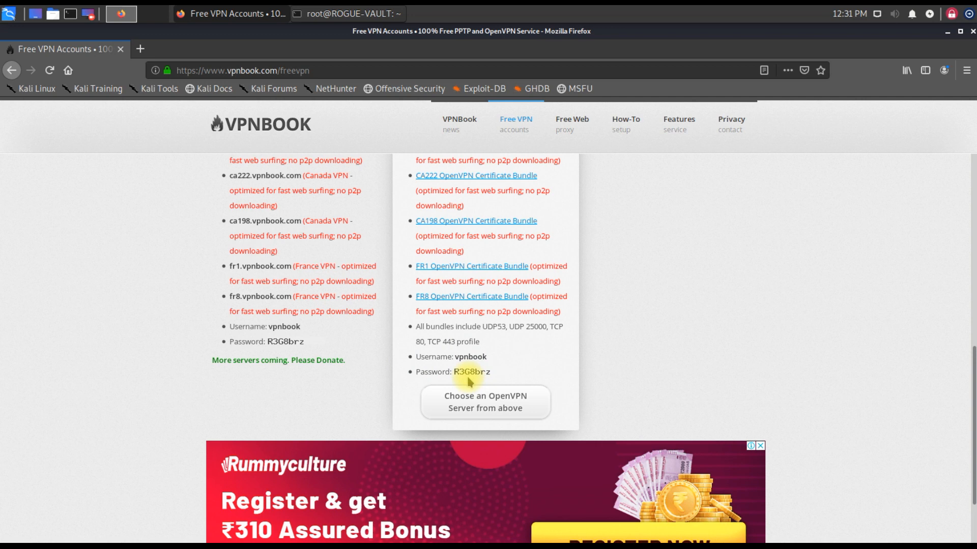
double_click(469, 356)
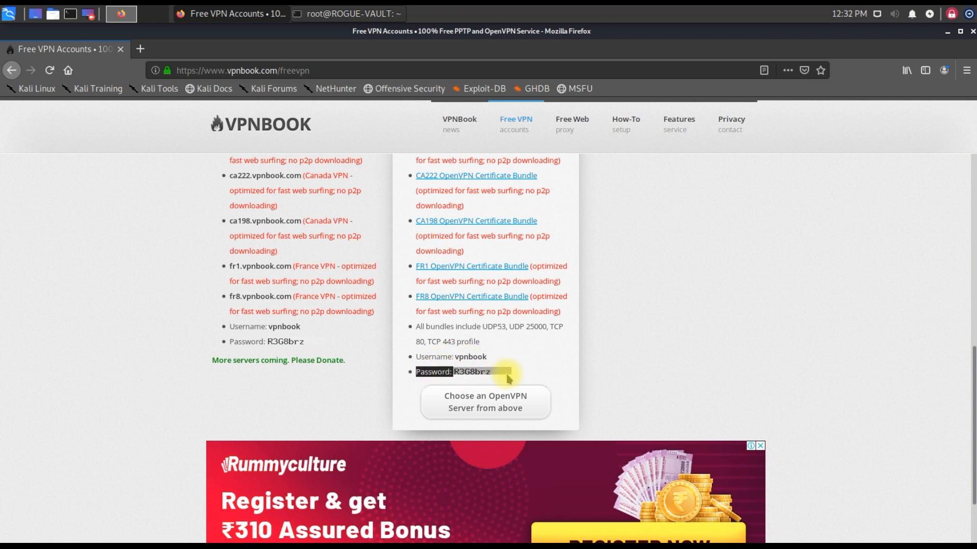
scroll("up", 3)
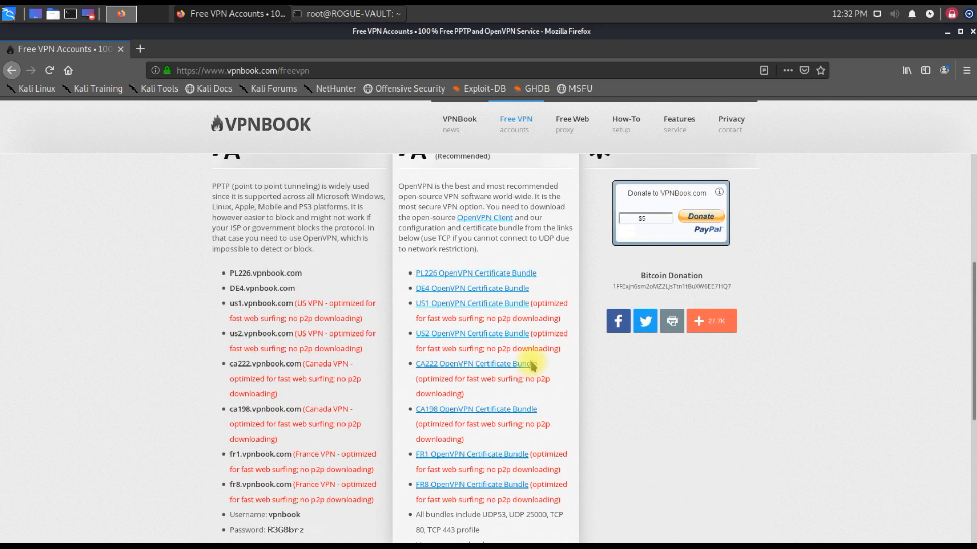
Save the VPNBook.com-OpenVPN-PL226.zip bundle and show its Downloads folder.
scroll("up", 3)
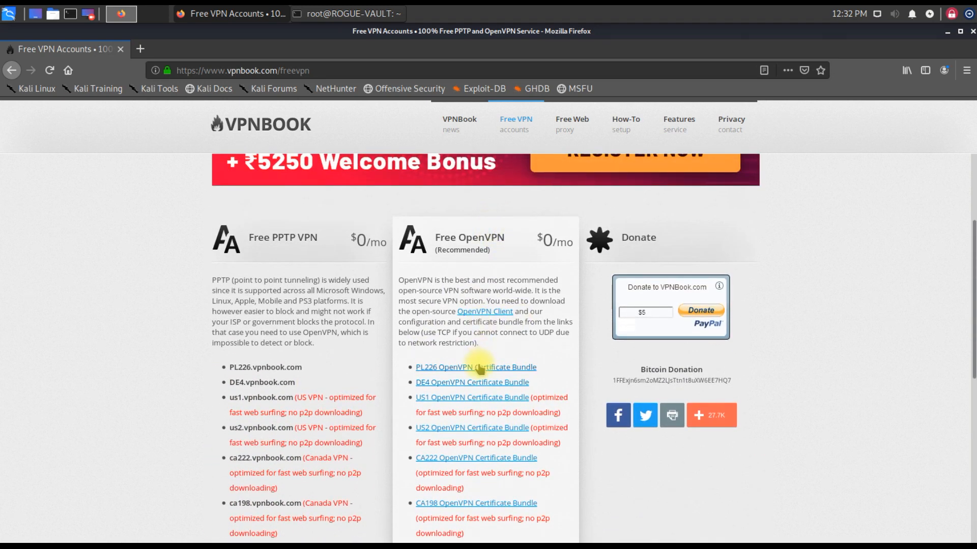
left_click(475, 367)
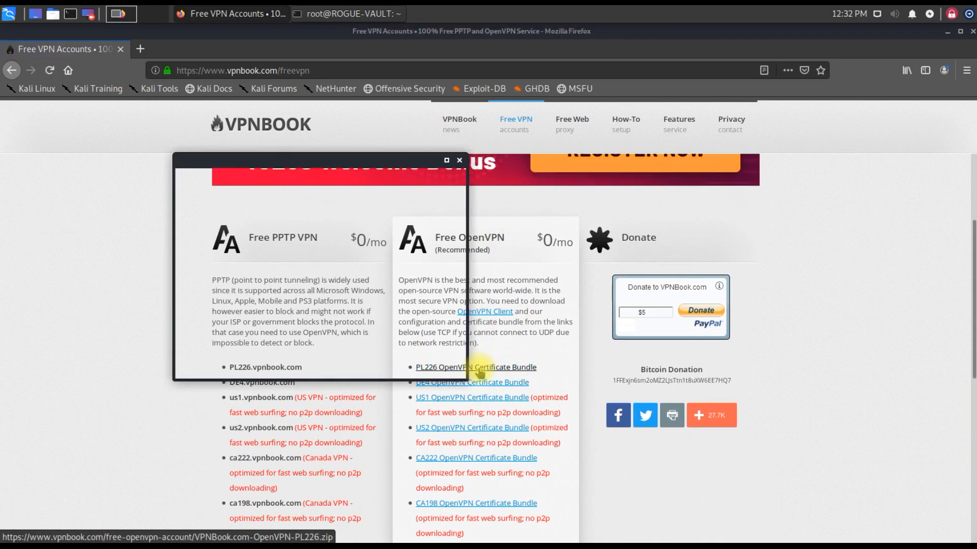
left_click(474, 367)
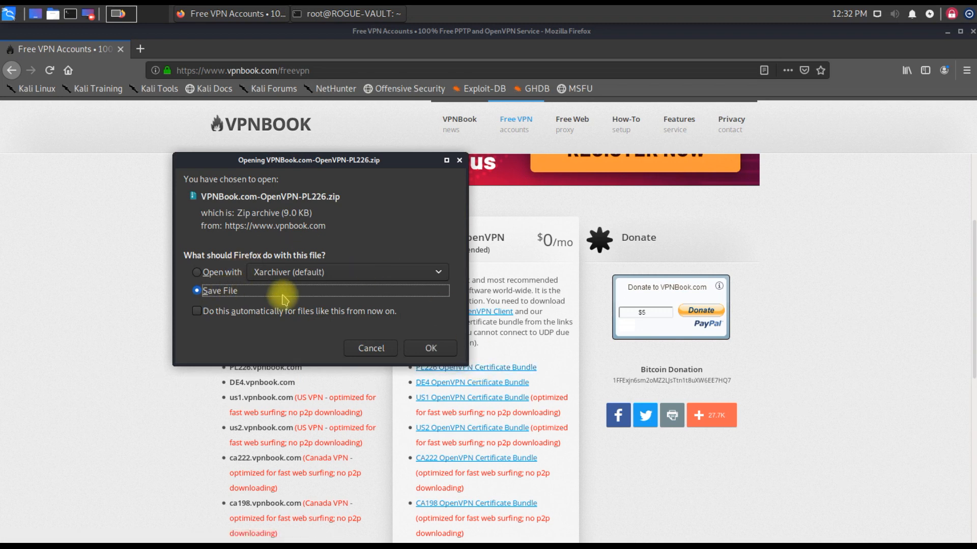
left_click(429, 348)
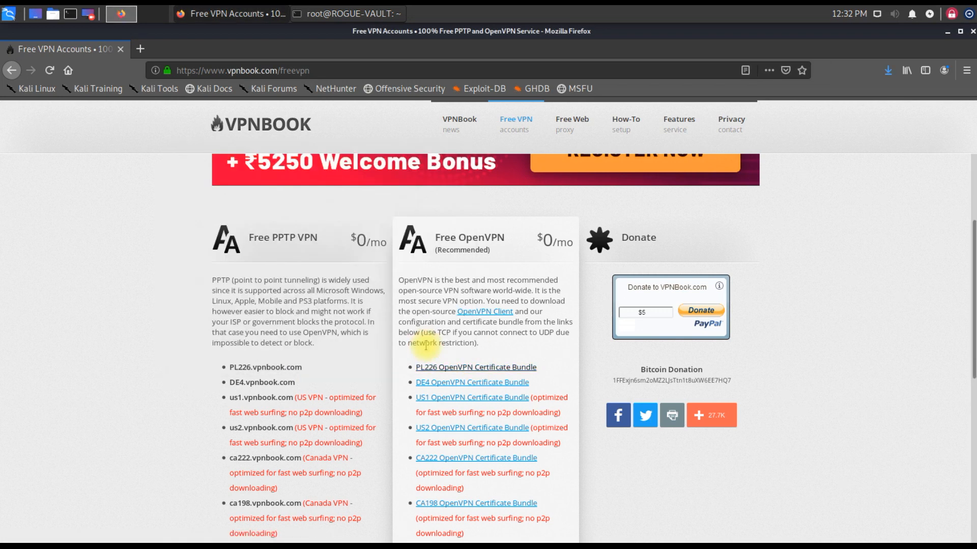
mouse_move(807, 101)
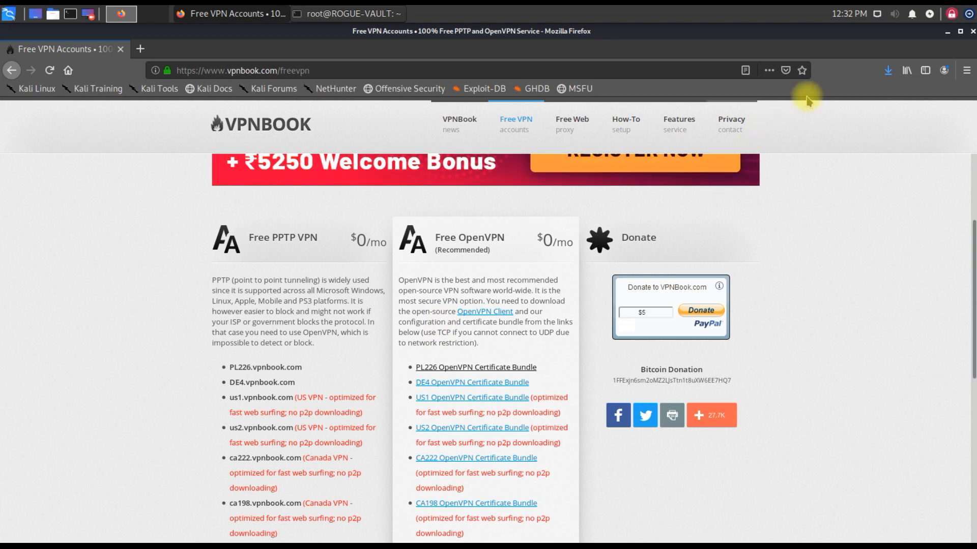
left_click(474, 367)
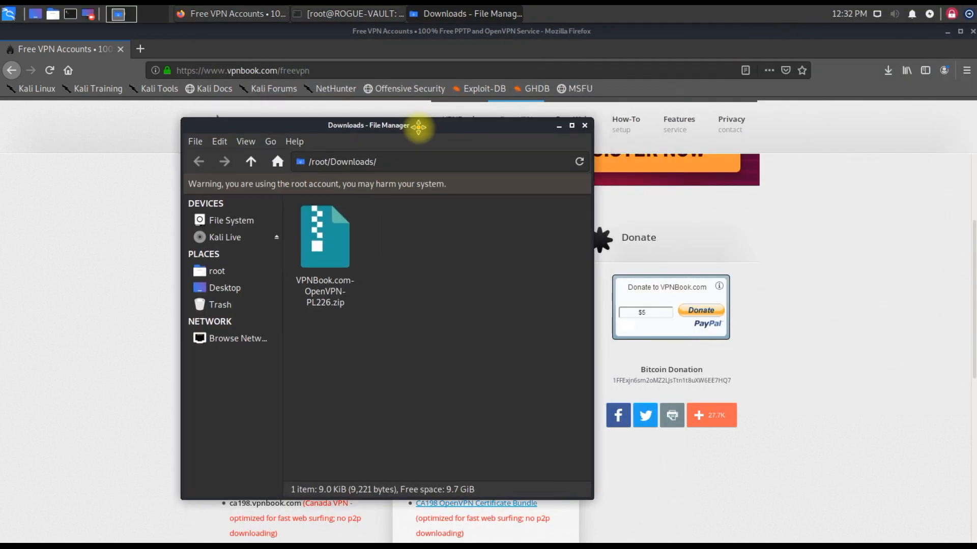
left_click(324, 236)
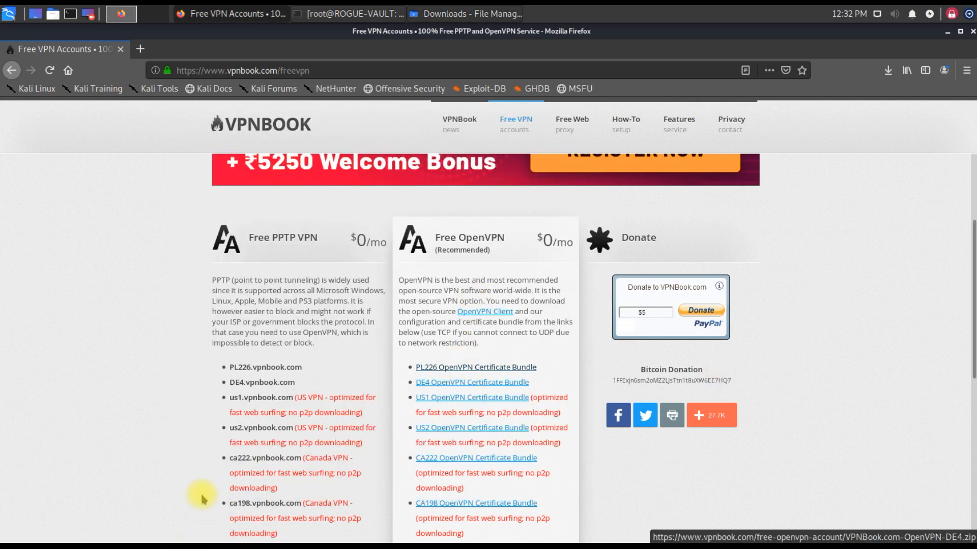
left_click(464, 13)
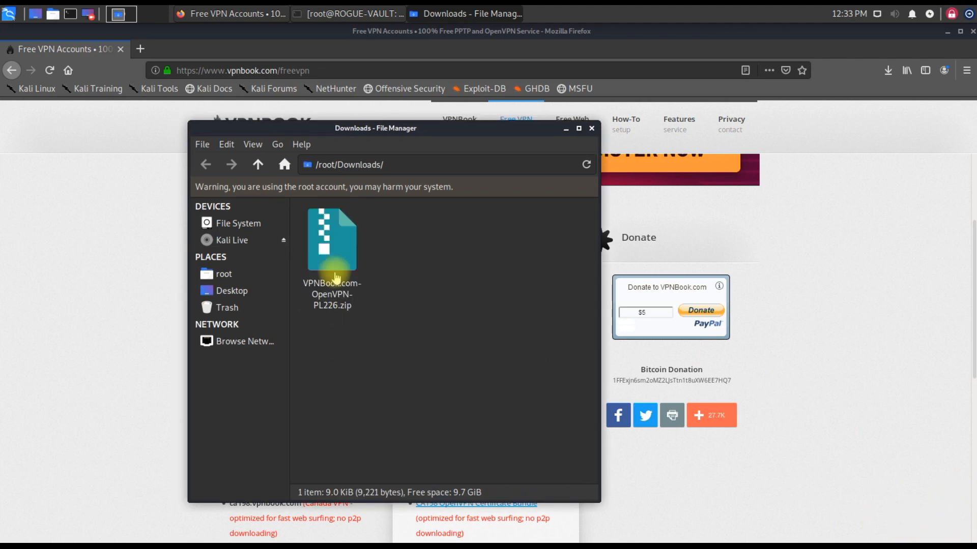
mouse_move(422, 371)
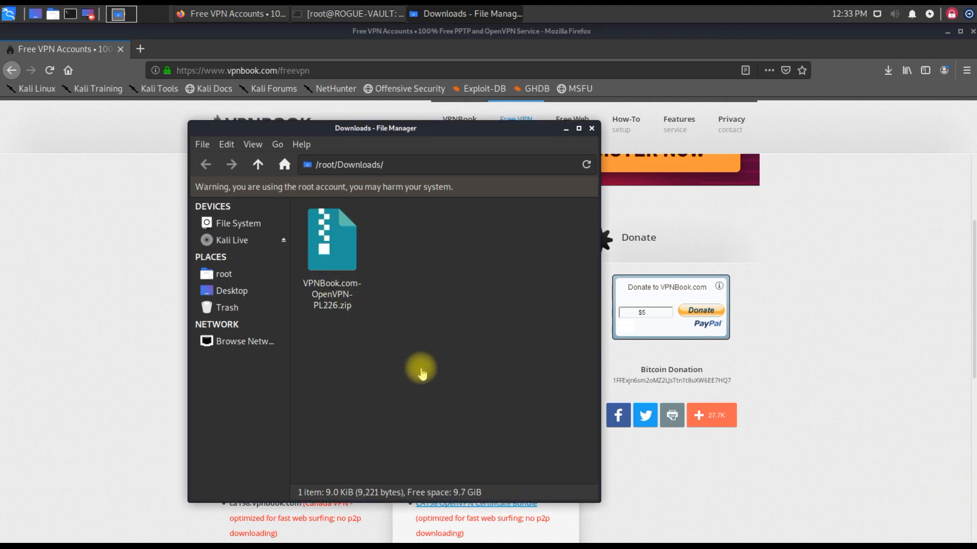
mouse_move(401, 285)
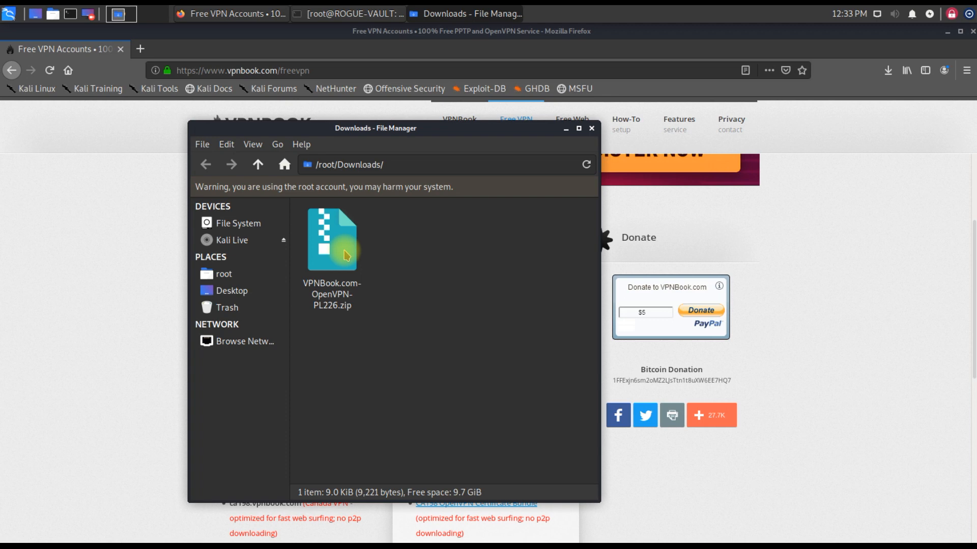
left_click_drag(375, 128, 368, 139)
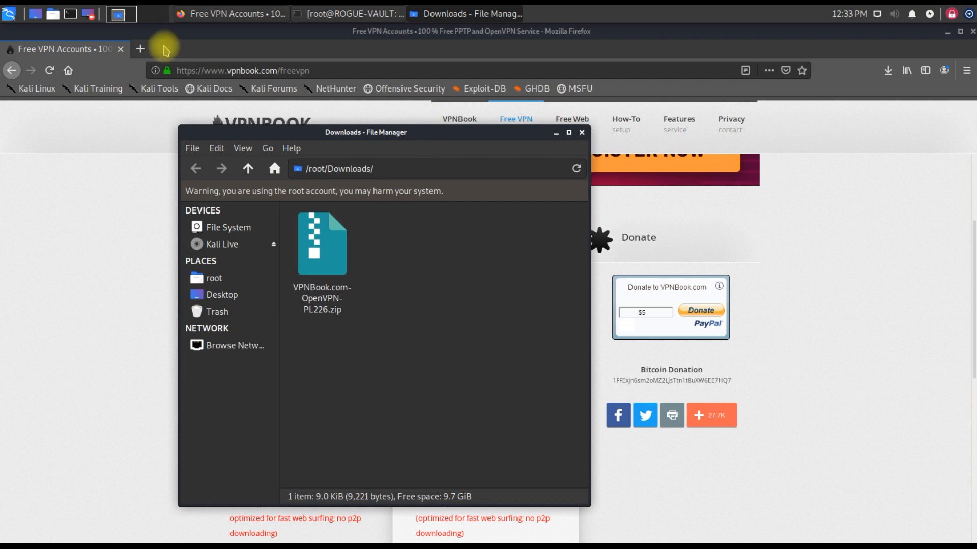
Search 'what is my ip' in a new tab and select the address 103.74.141.95.
left_click(139, 49)
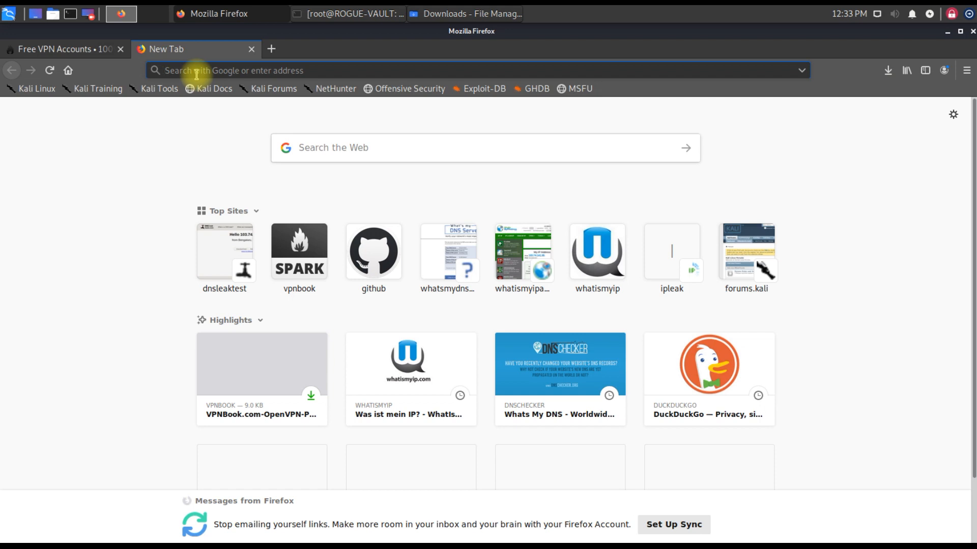
type("wha")
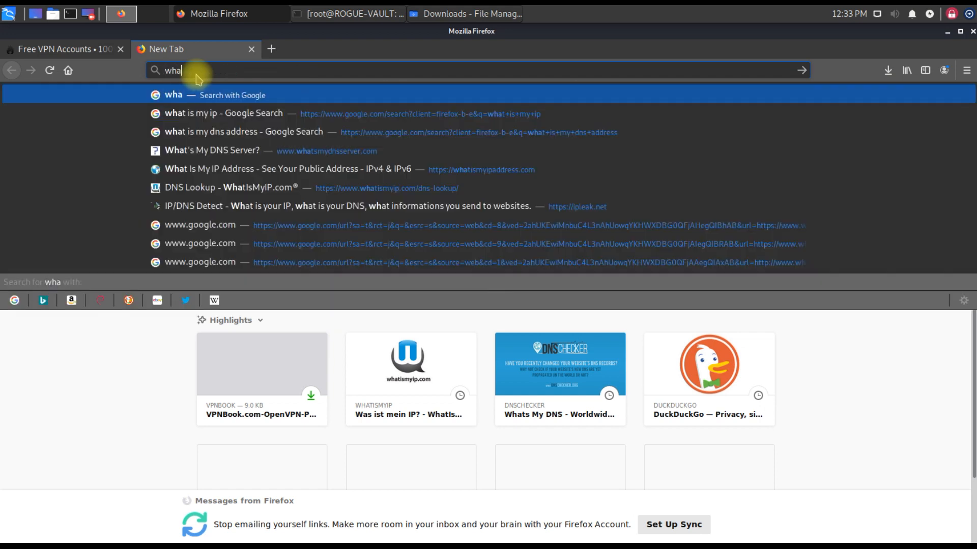
key("Down")
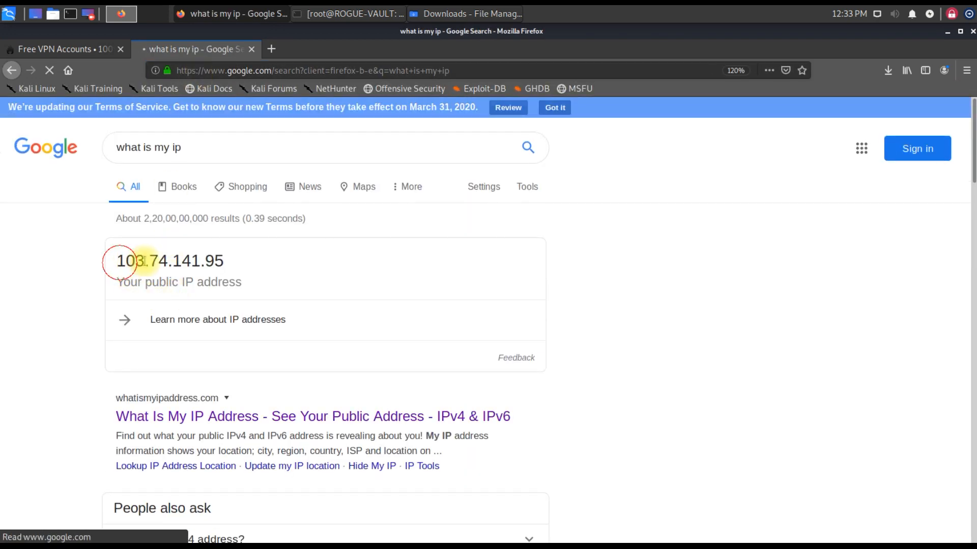
triple_click(170, 260)
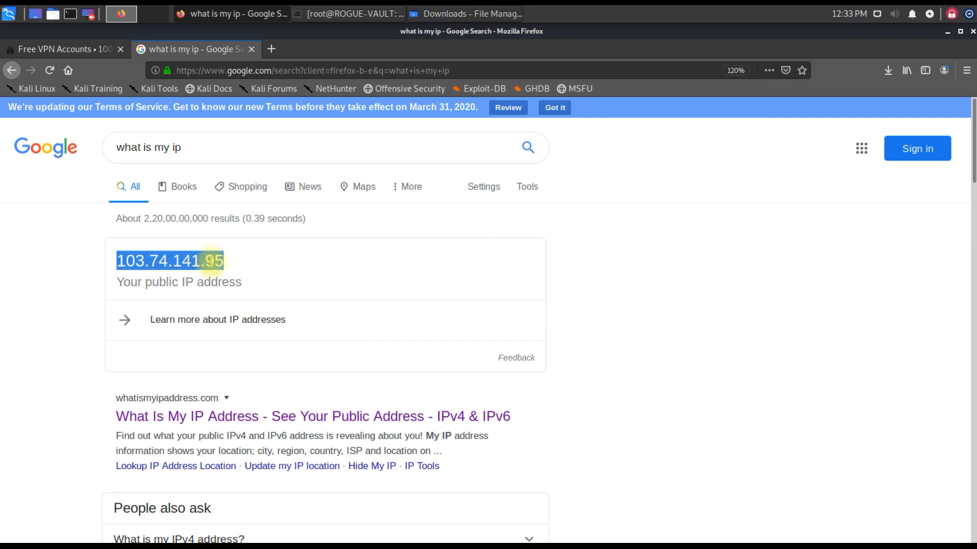
left_click(217, 261)
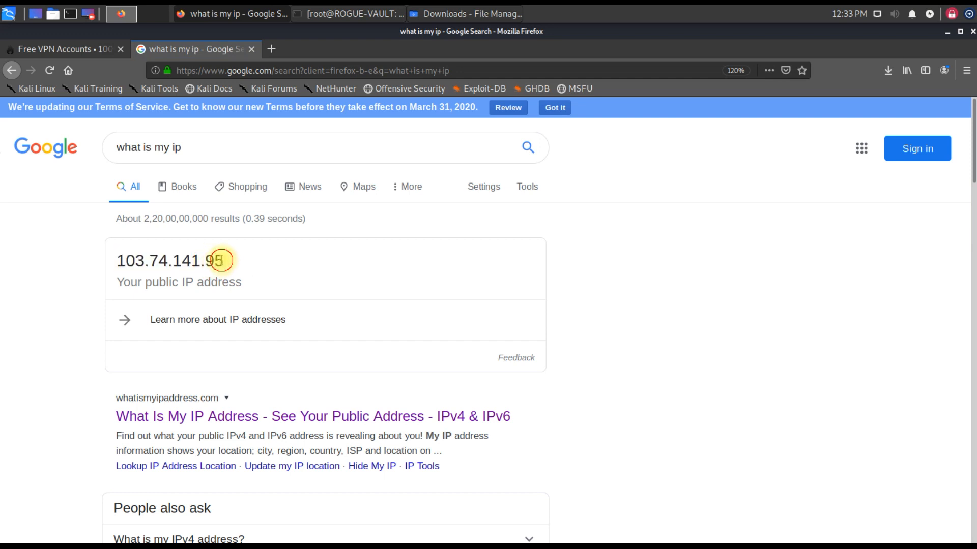
left_click_drag(222, 261, 121, 261)
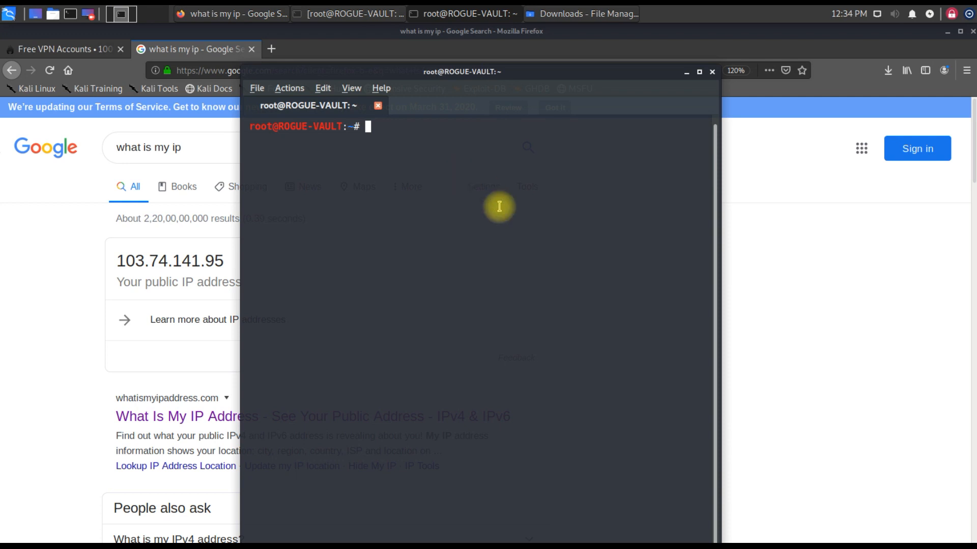
Paste 103.74.141.95 at the root prompt and minimize the terminal.
right_click(498, 206)
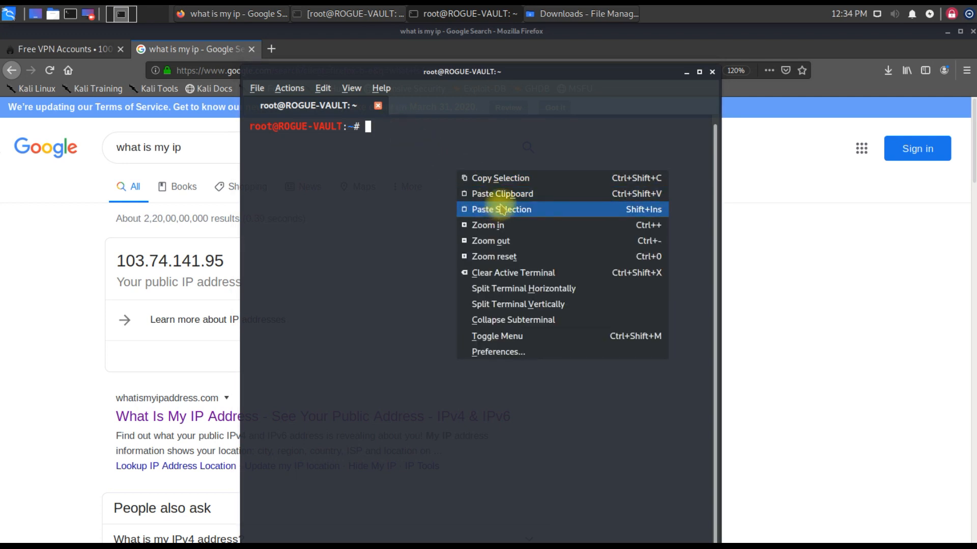
left_click(500, 209)
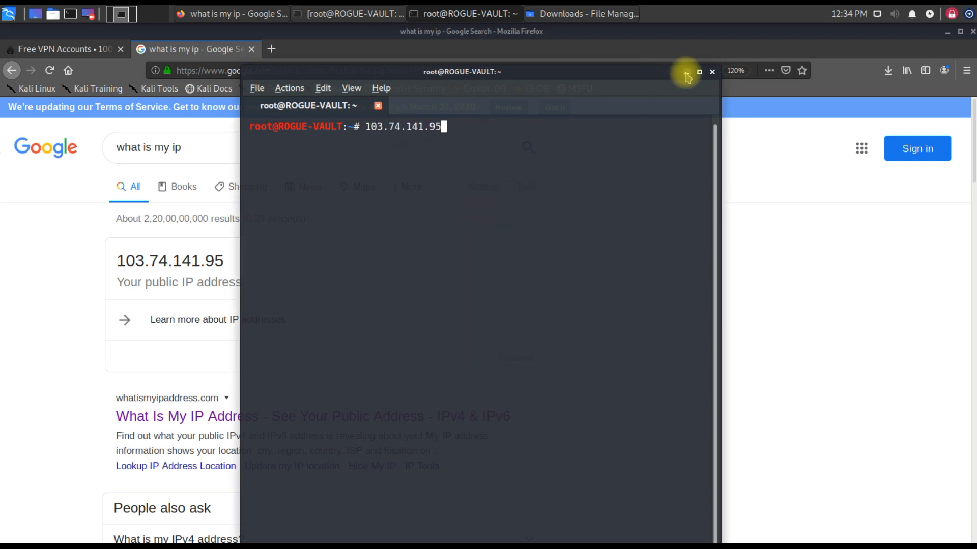
left_click(684, 71)
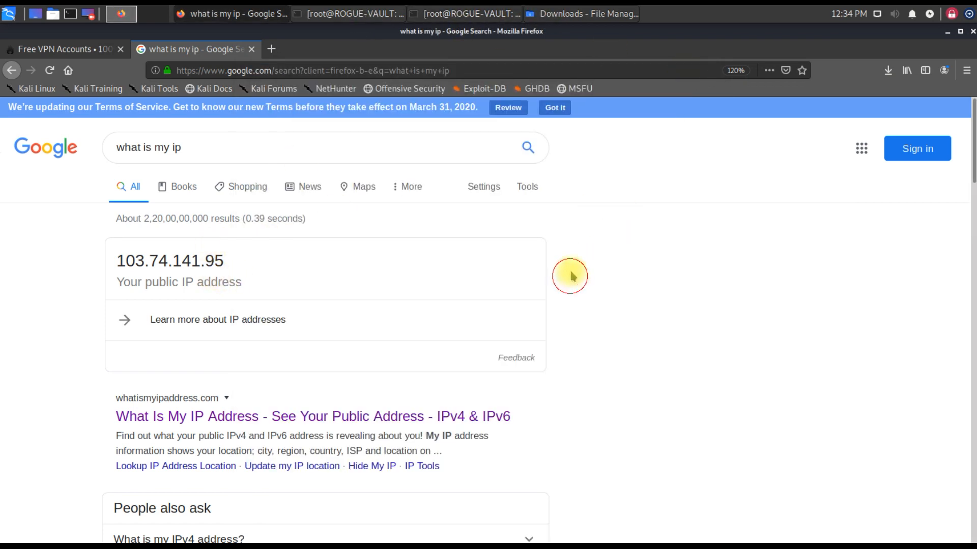
Bring File Manager forward and browse the context actions for VPNBook.com-OpenVPN-PL226.zip.
left_click(346, 14)
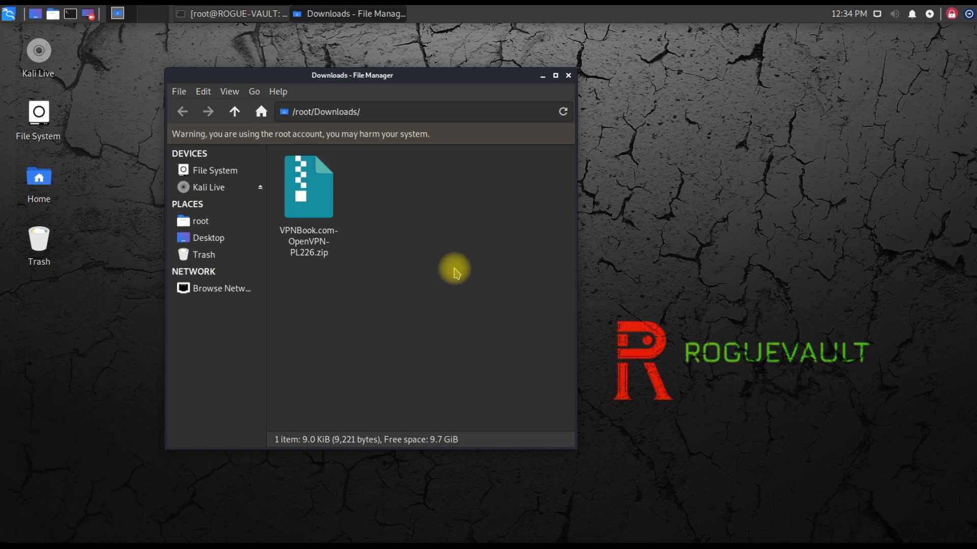
mouse_move(374, 239)
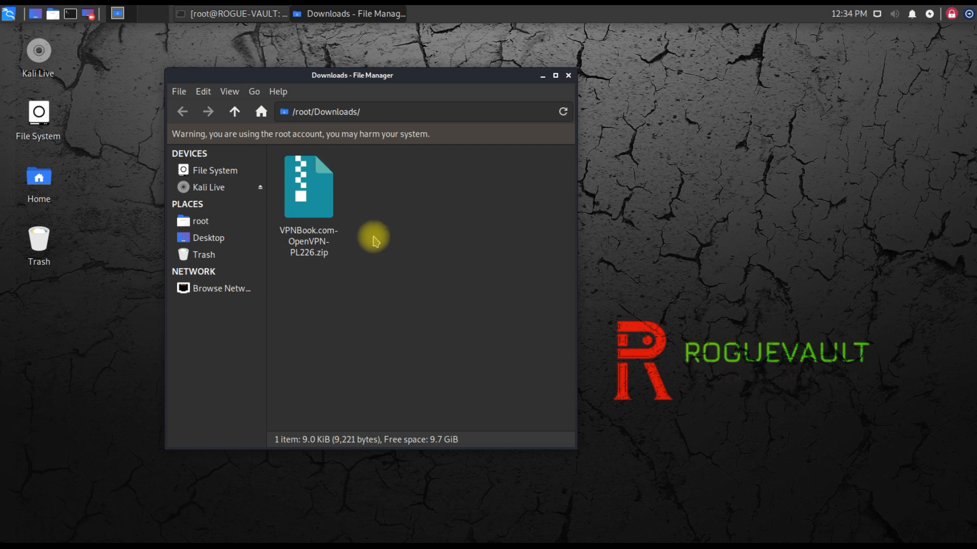
right_click(308, 186)
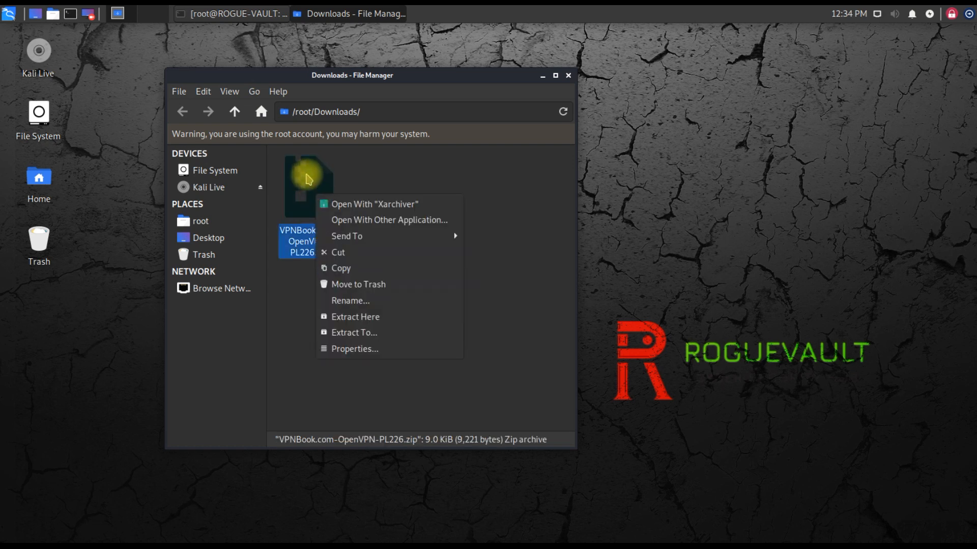
mouse_move(352, 349)
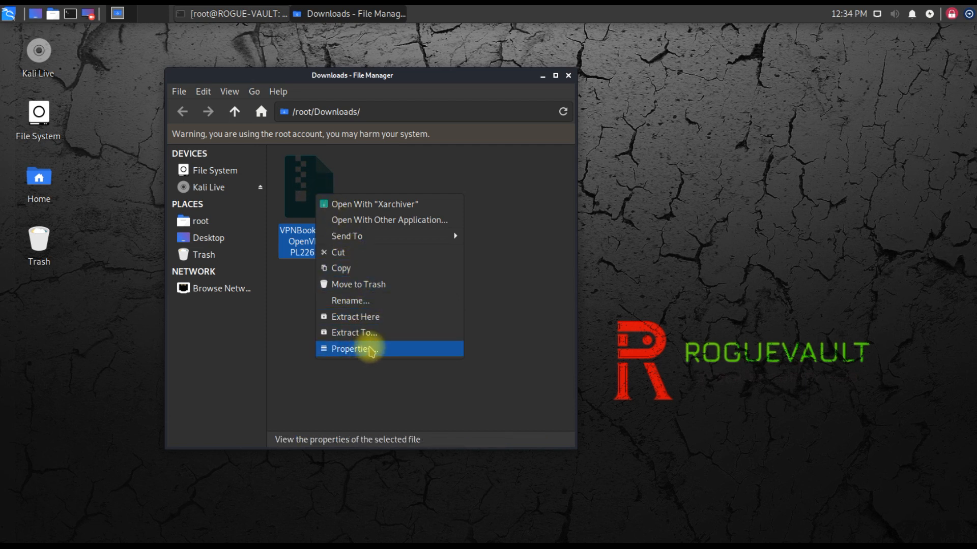
mouse_move(396, 332)
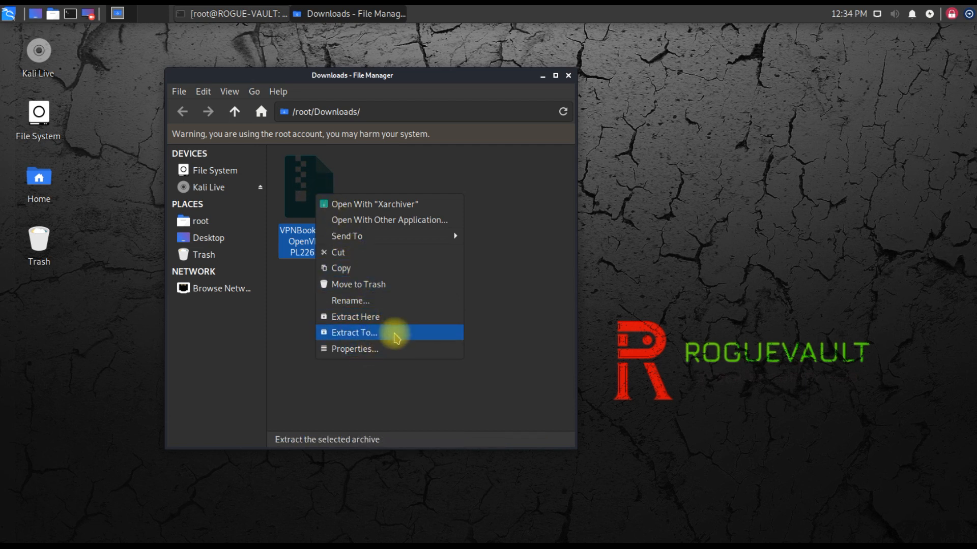
mouse_move(399, 336)
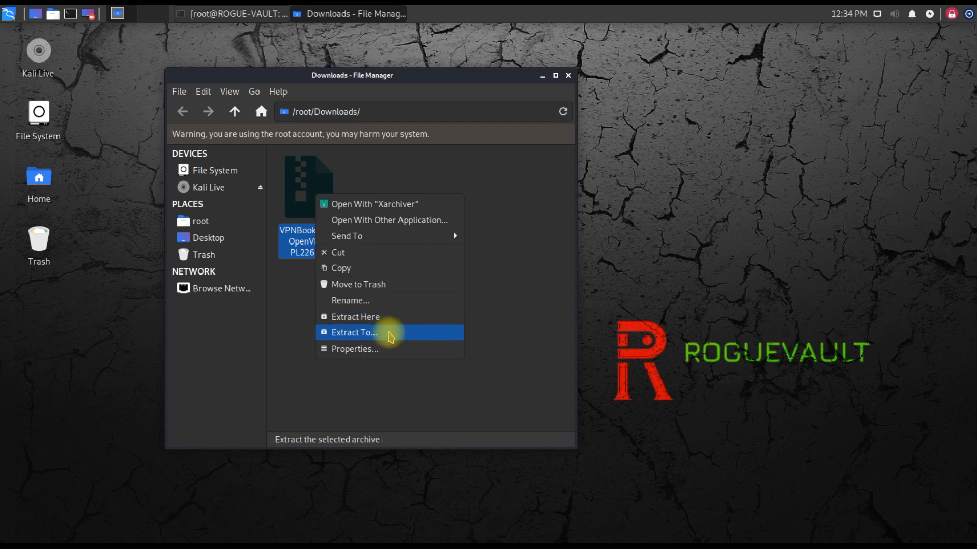
mouse_move(388, 328)
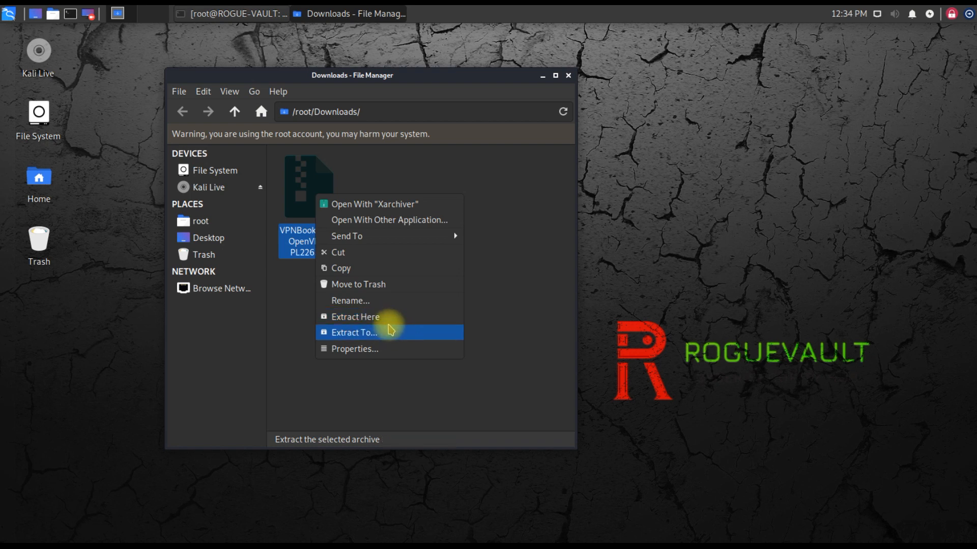
left_click(355, 316)
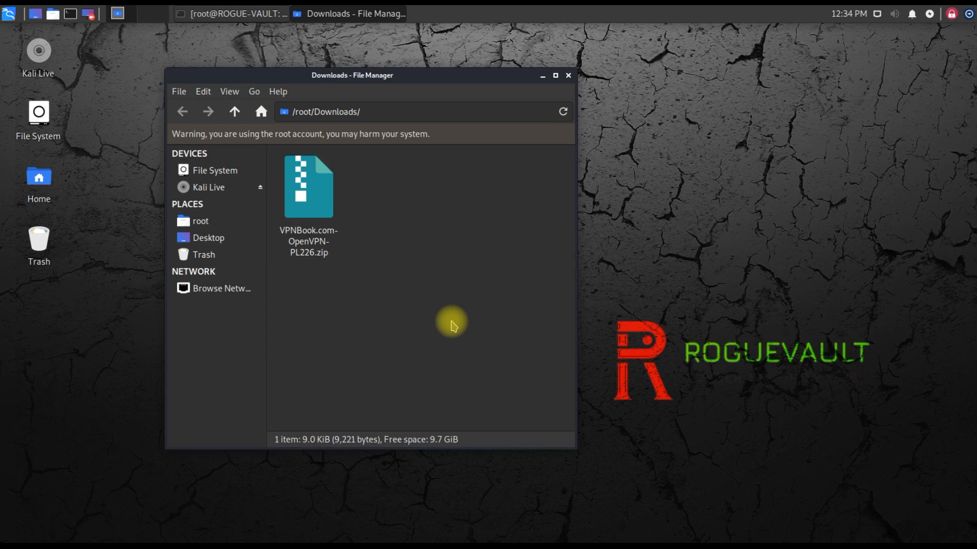
right_click(307, 185)
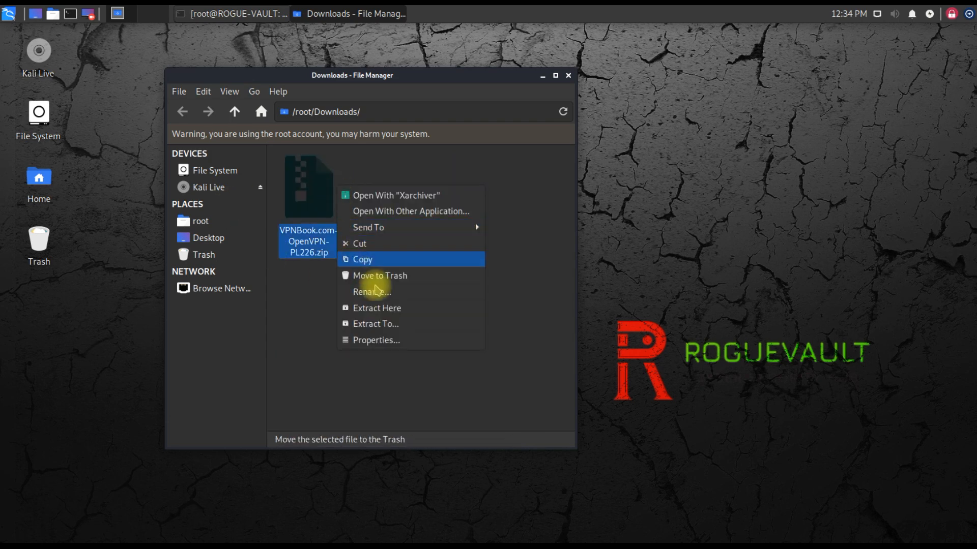
Extract VPNBook.com-OpenVPN-PL226.zip into /root/Downloads, choosing Downloads as destination.
left_click(375, 324)
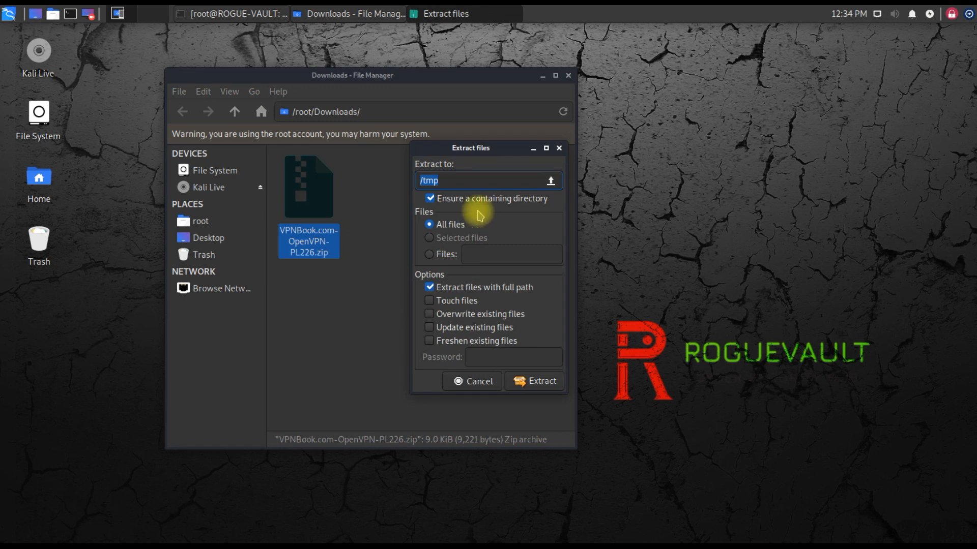
type("/t")
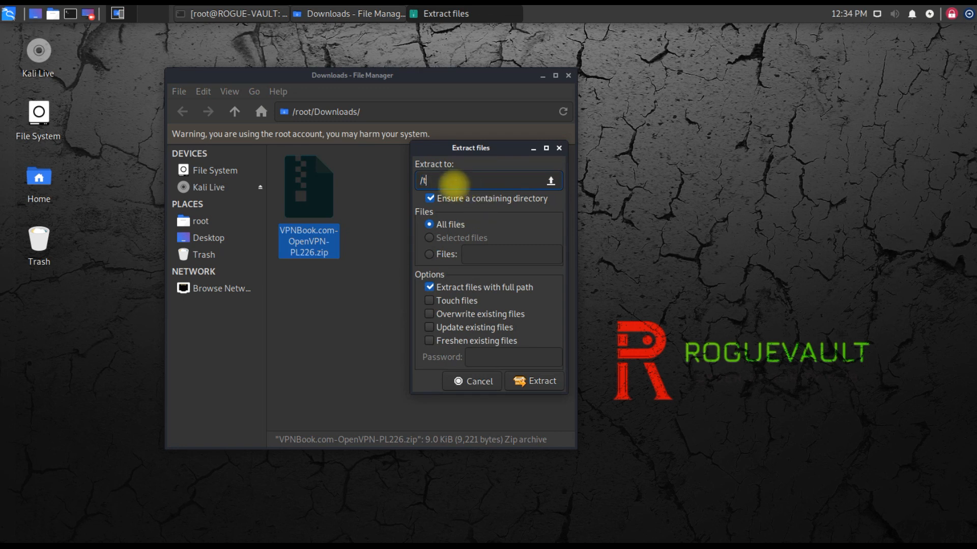
type("root")
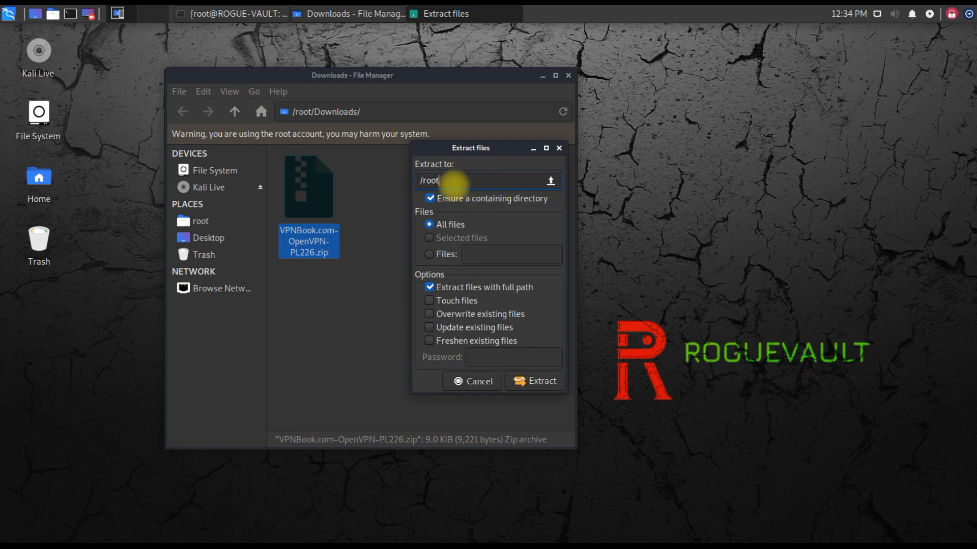
type("/downloa")
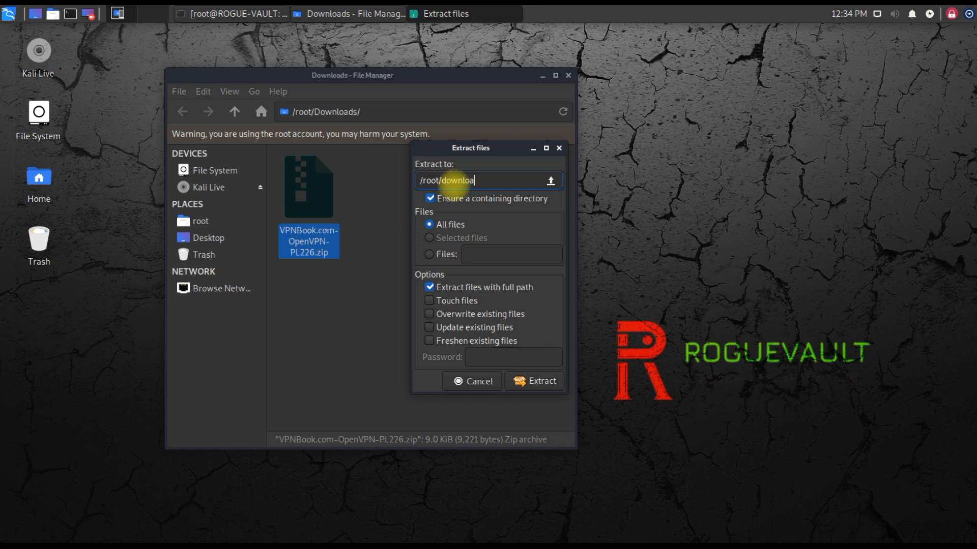
type("ds")
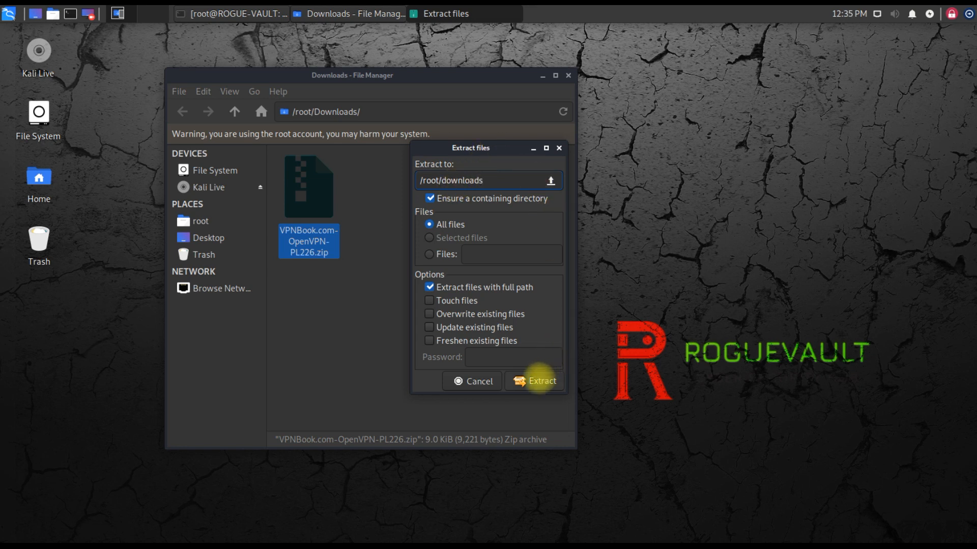
left_click(539, 381)
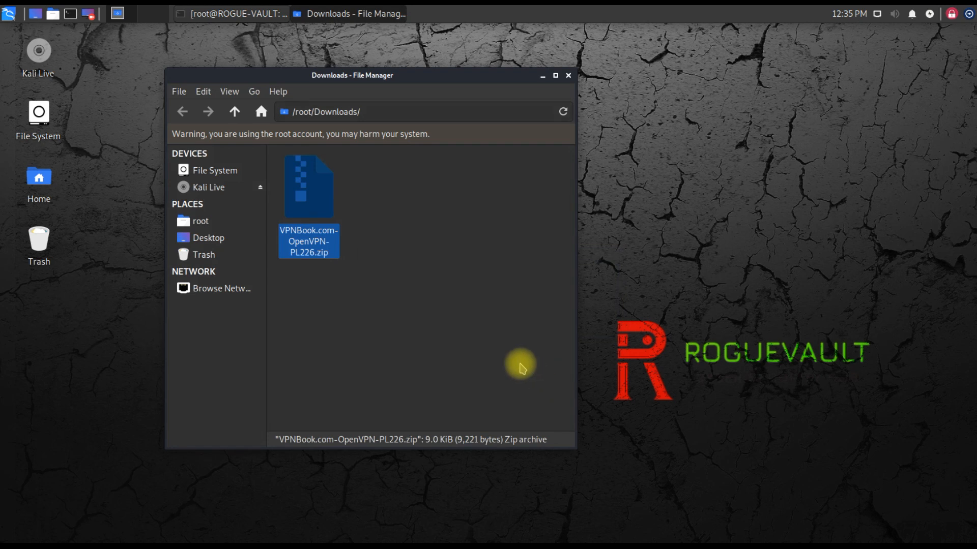
mouse_move(370, 232)
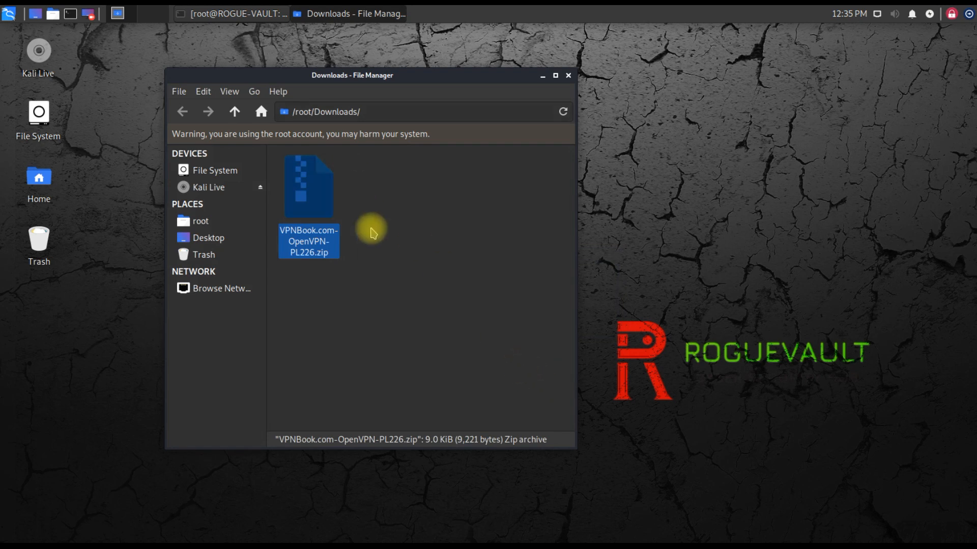
mouse_move(472, 218)
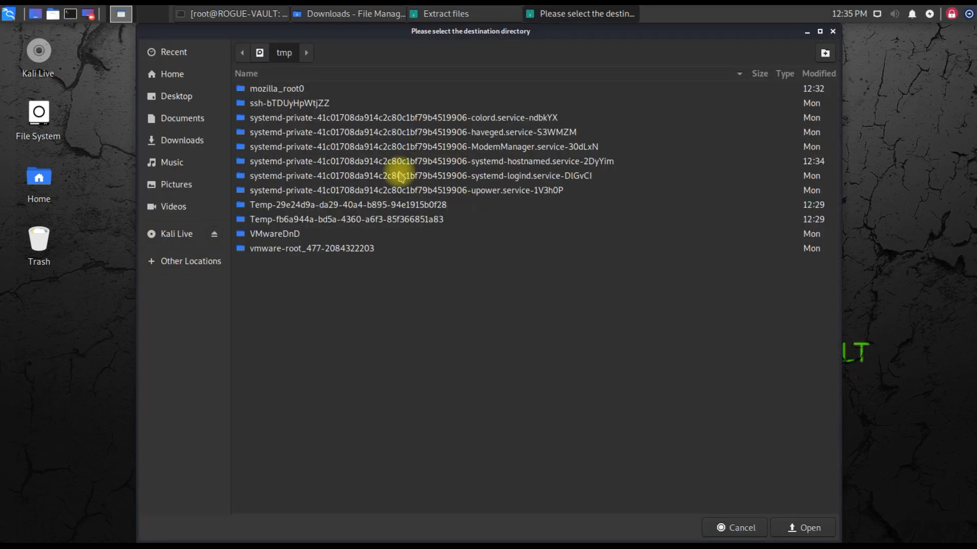
left_click(182, 139)
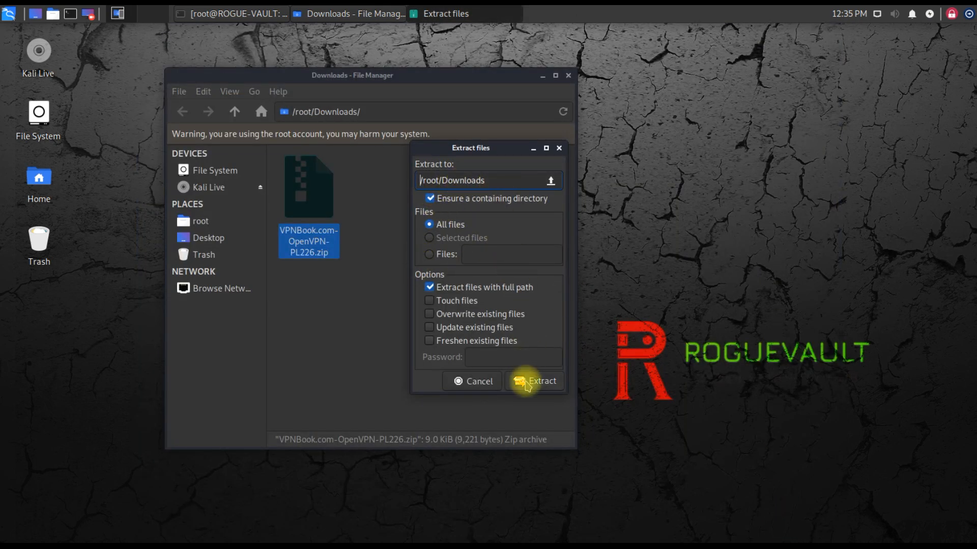
left_click(539, 380)
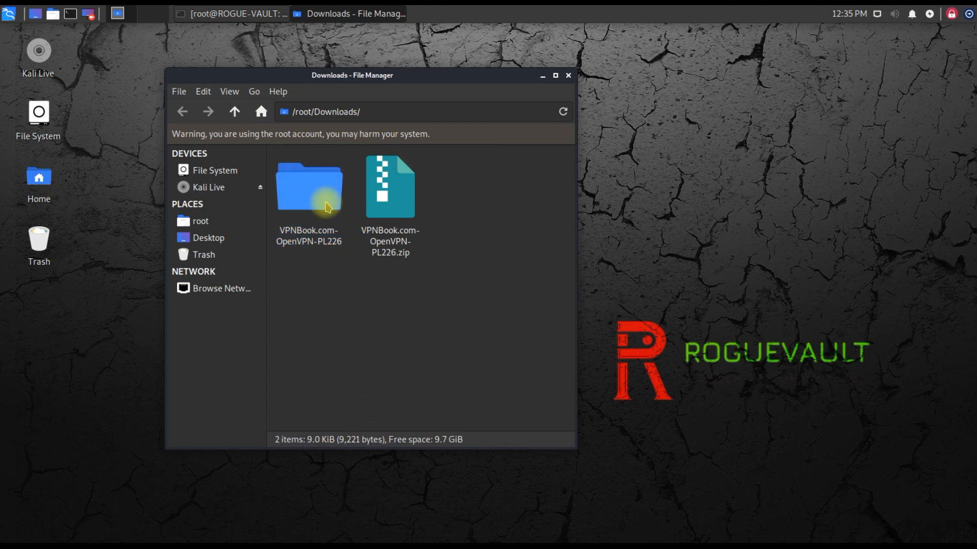
Open the VPNBook.com-OpenVPN-PL226 folder and select vpnbook-pl226-udp25000.ovpn.
left_click(308, 186)
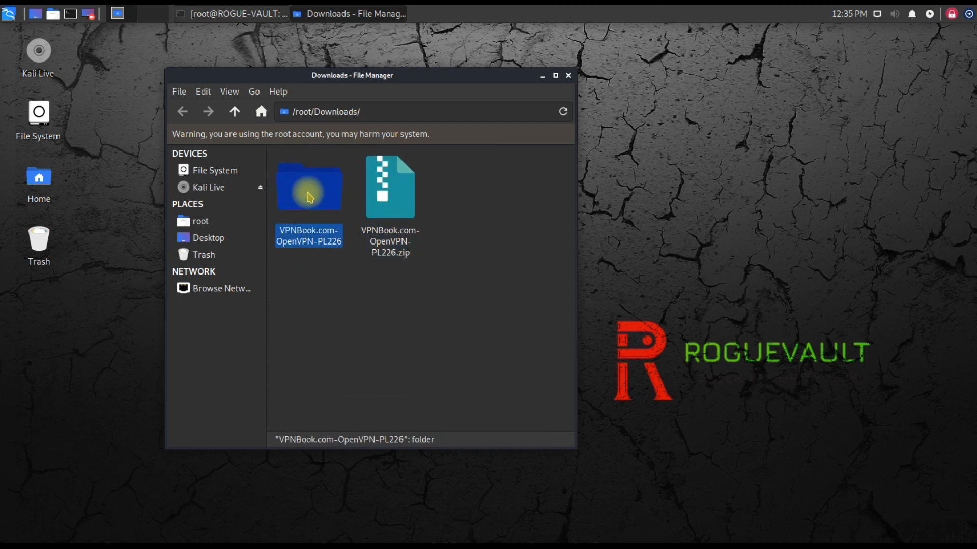
double_click(308, 187)
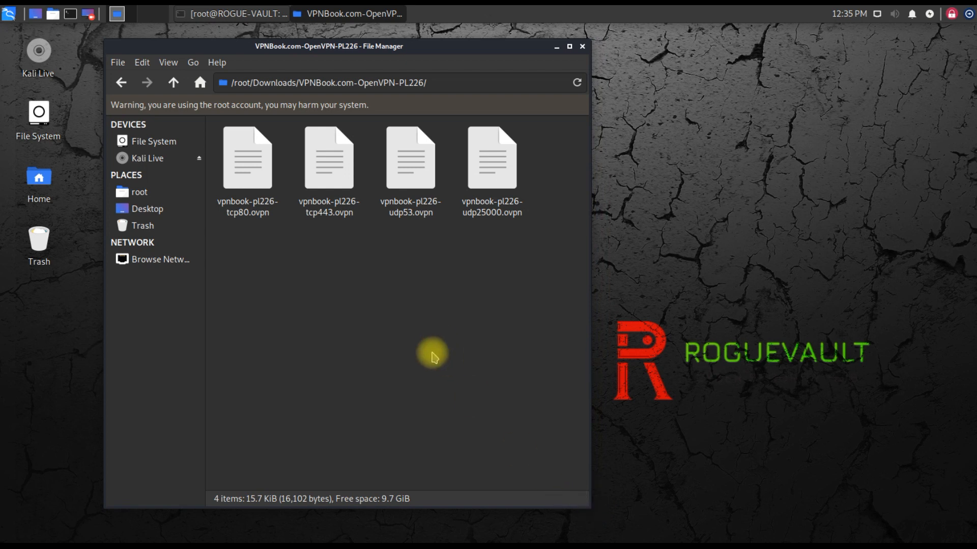
left_click(492, 157)
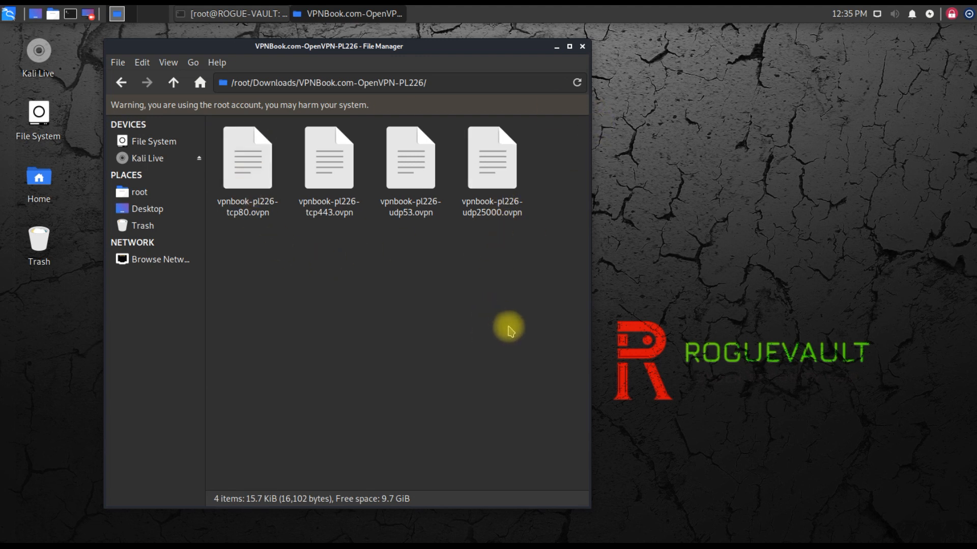
left_click(491, 157)
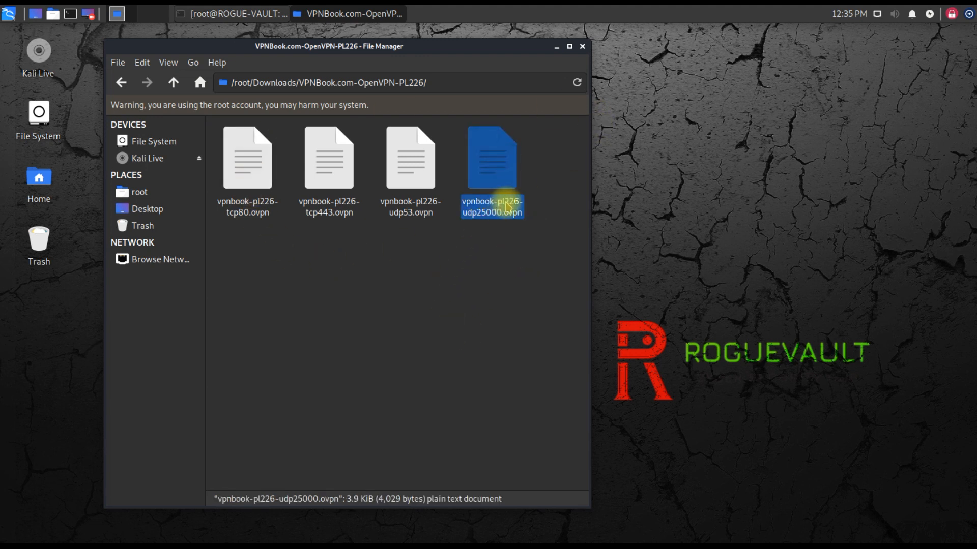
mouse_move(492, 225)
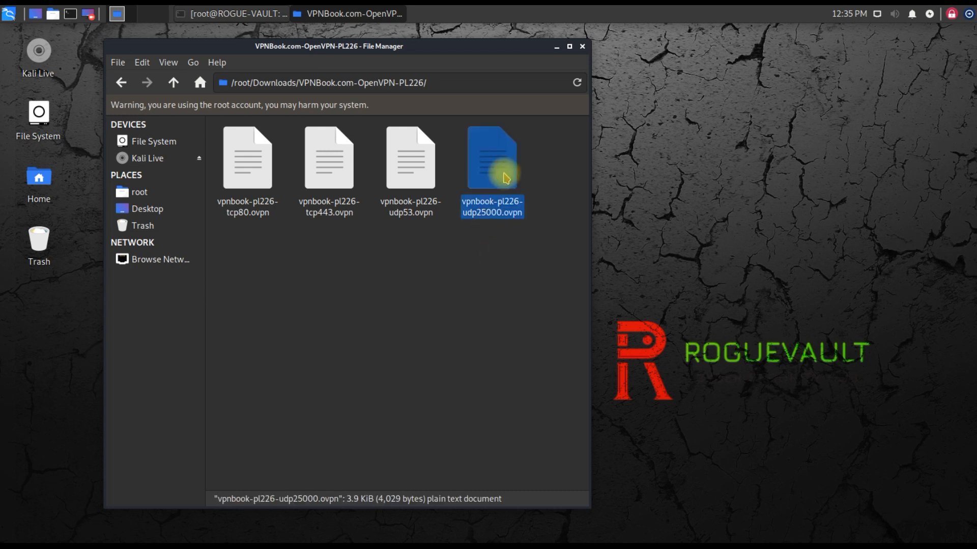
left_click(324, 243)
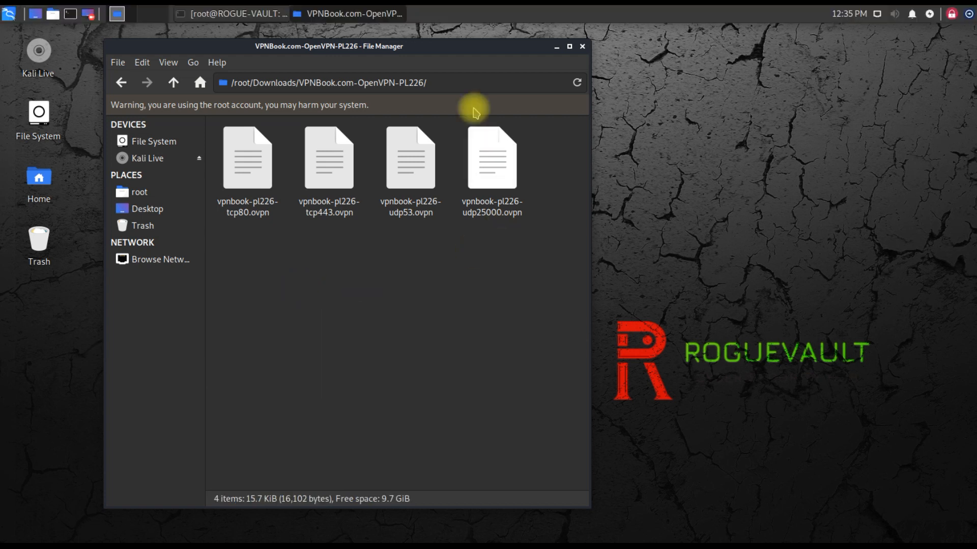
mouse_move(354, 294)
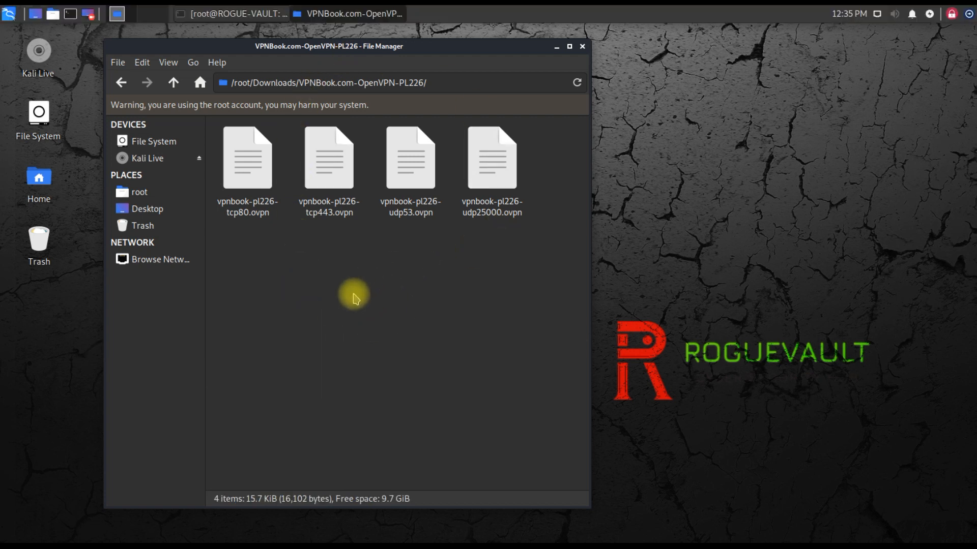
Open a terminal in the PL226 folder, list files, and enter openvpn vpnbook-pl226-udp25000.ovpn.
right_click(353, 293)
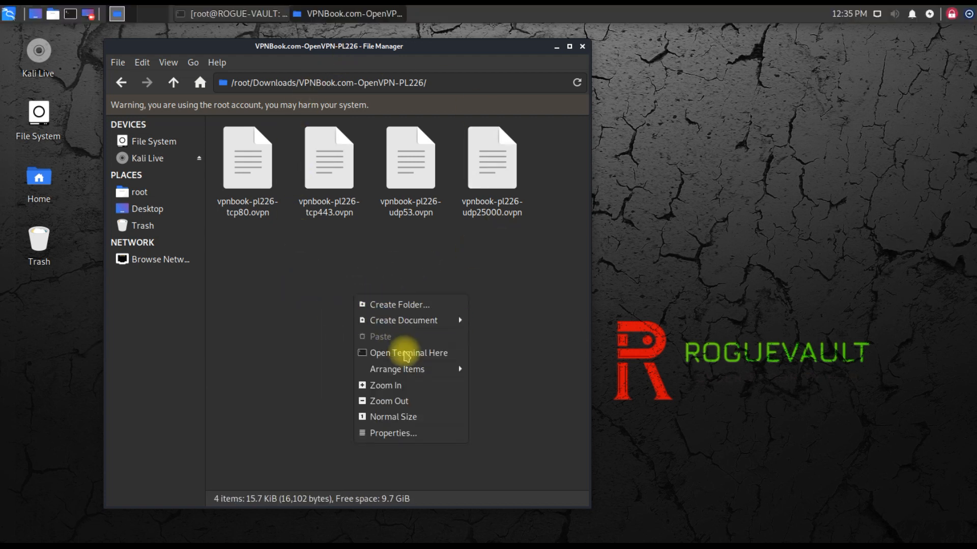
left_click(409, 353)
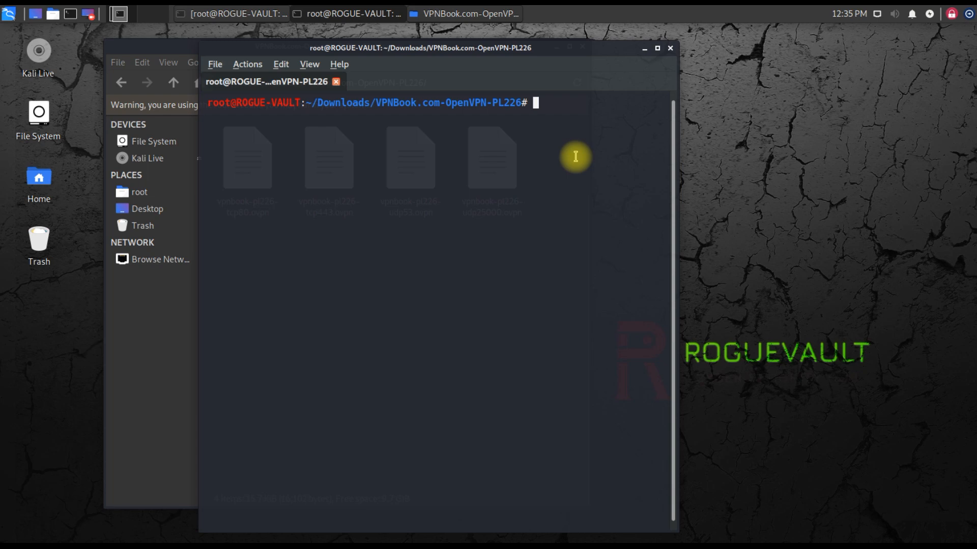
type("ls")
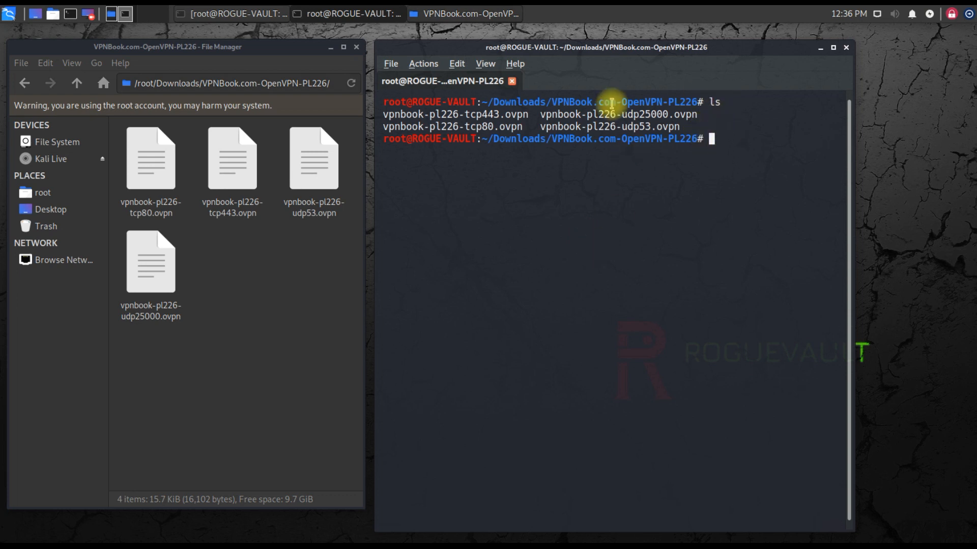
mouse_move(659, 184)
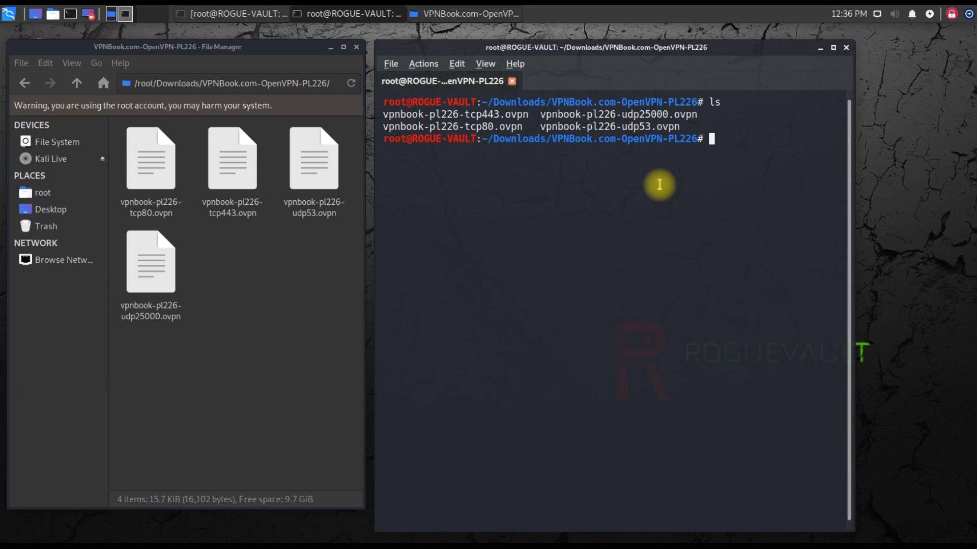
mouse_move(765, 174)
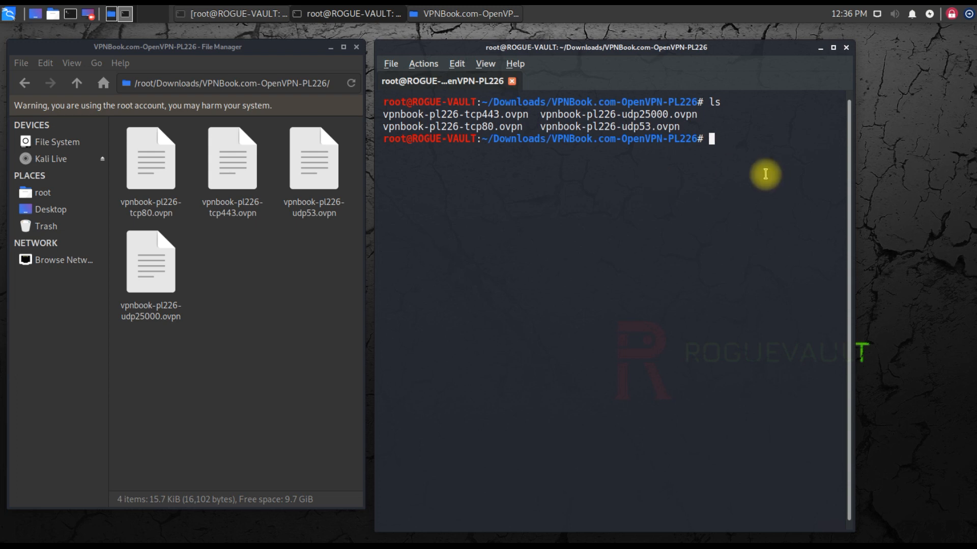
mouse_move(754, 170)
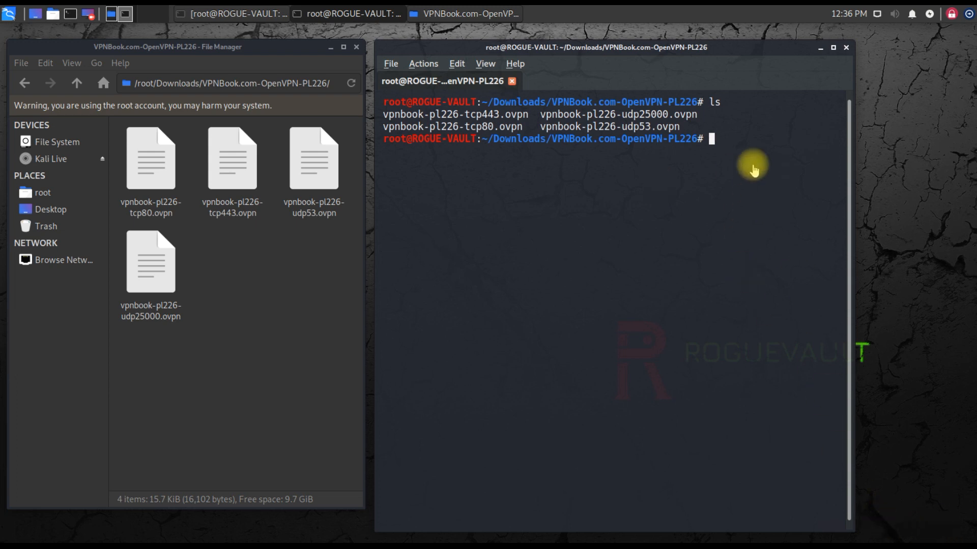
mouse_move(723, 138)
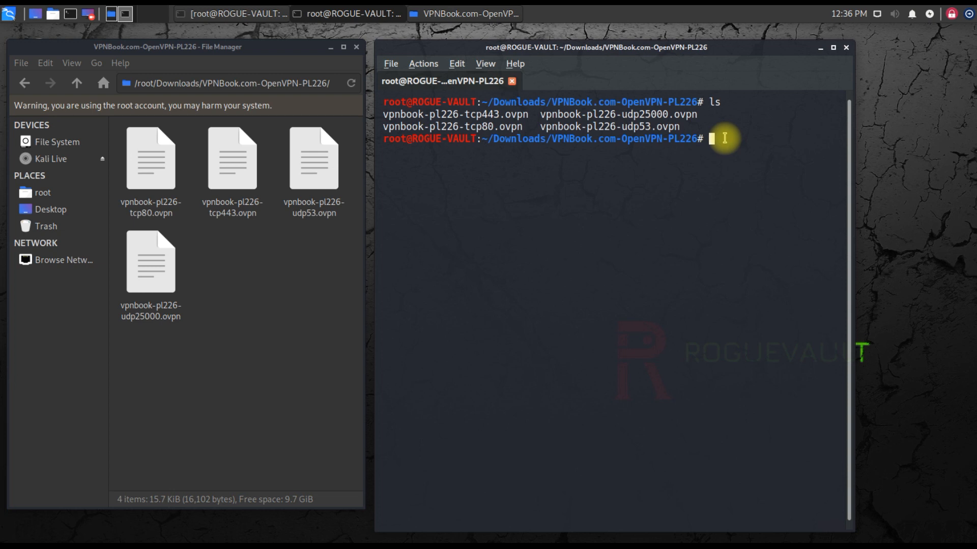
type("openvpn")
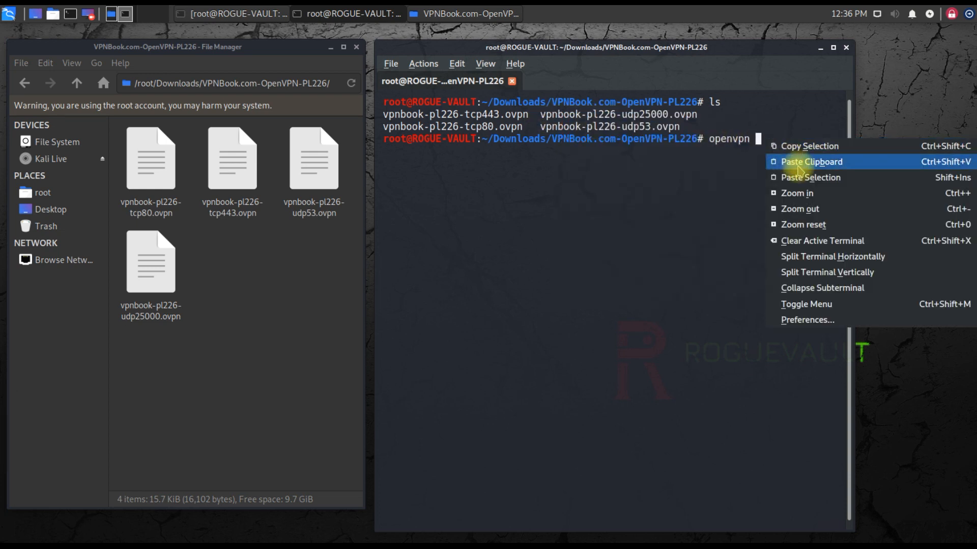
left_click(810, 161)
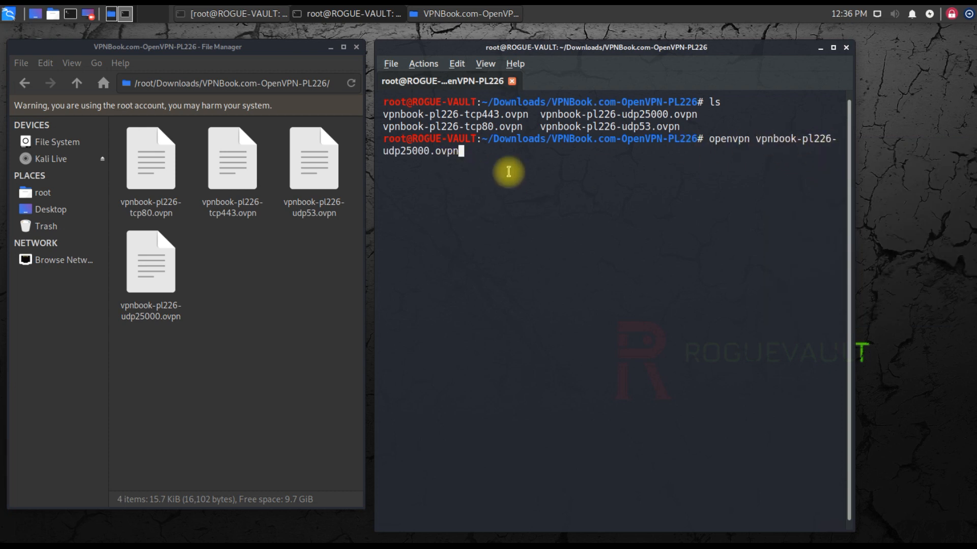
mouse_move(485, 158)
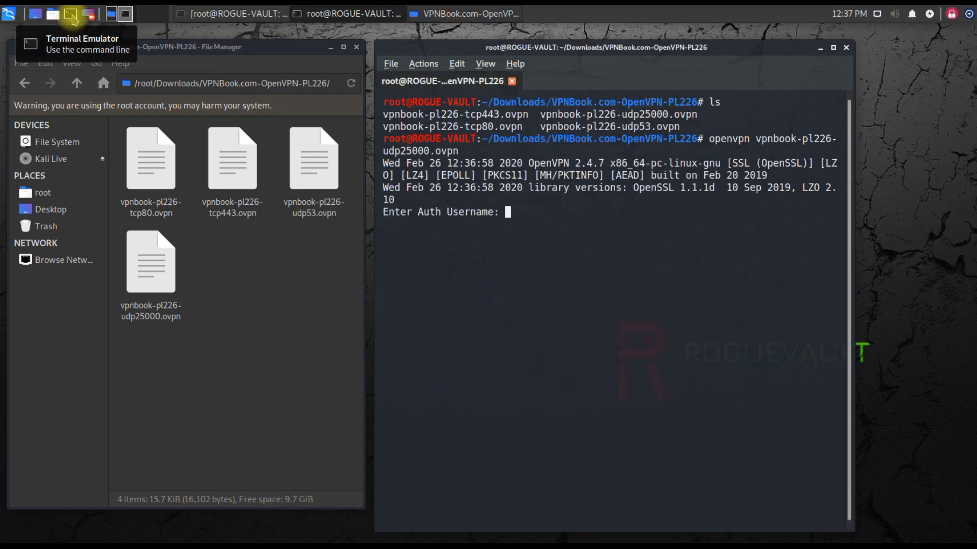
Return to the VPNBook Free VPN Accounts page and select the shared username and password.
left_click(73, 13)
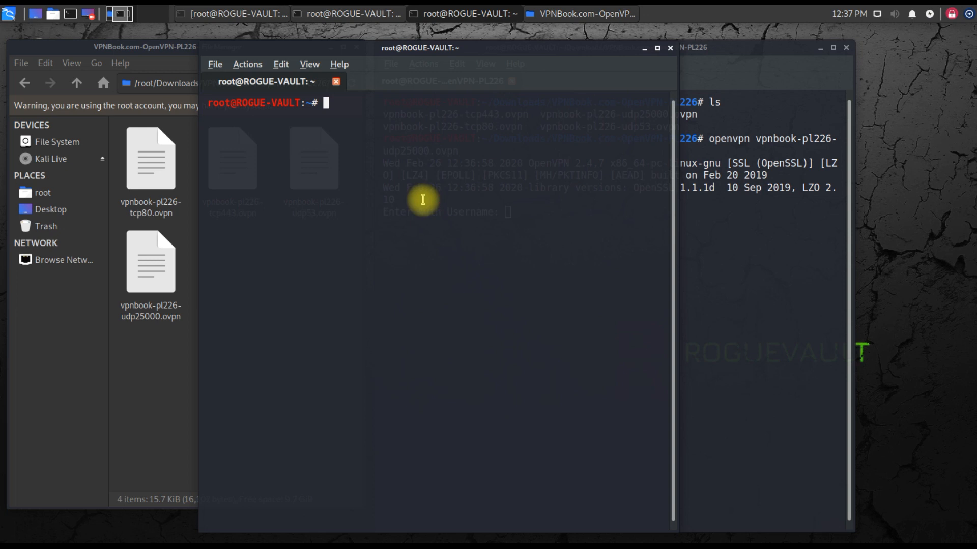
type("fi")
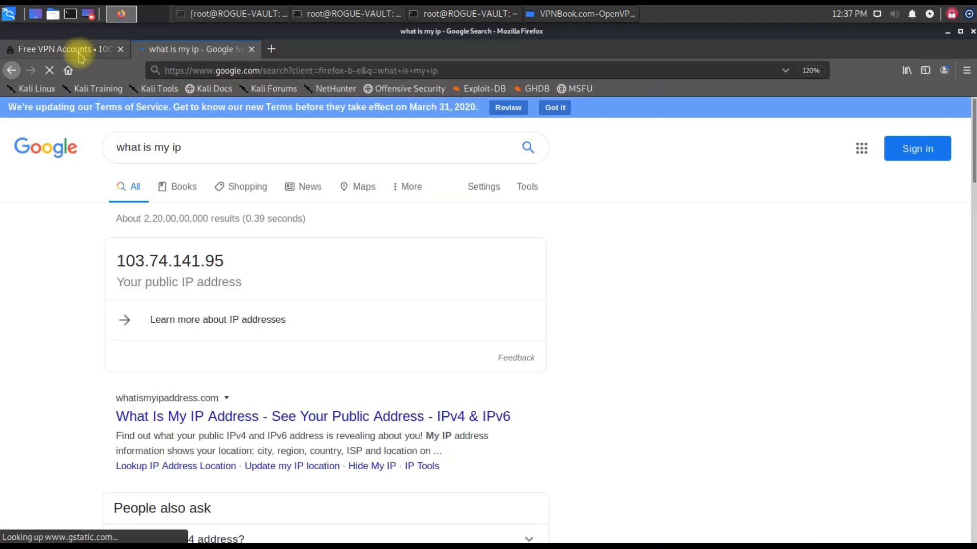
left_click(63, 49)
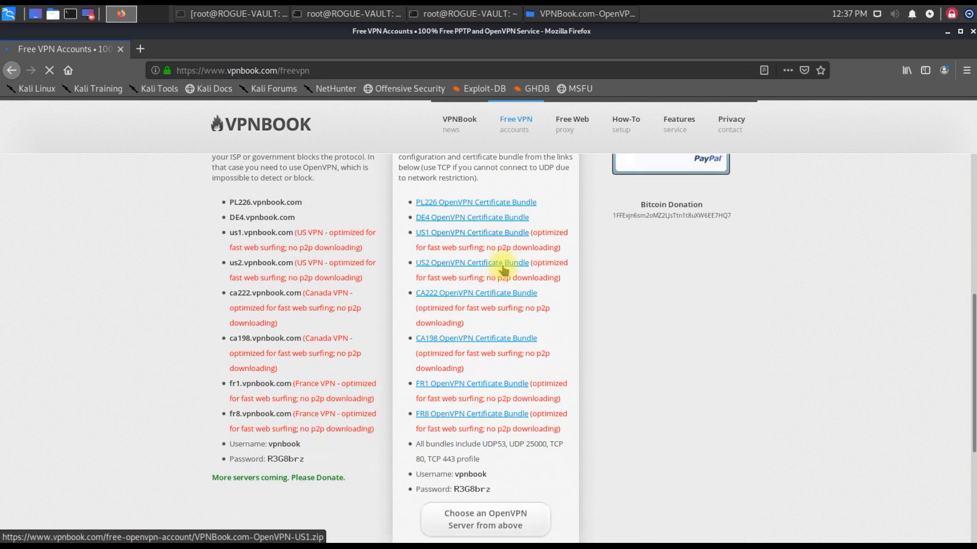
scroll("down", 3)
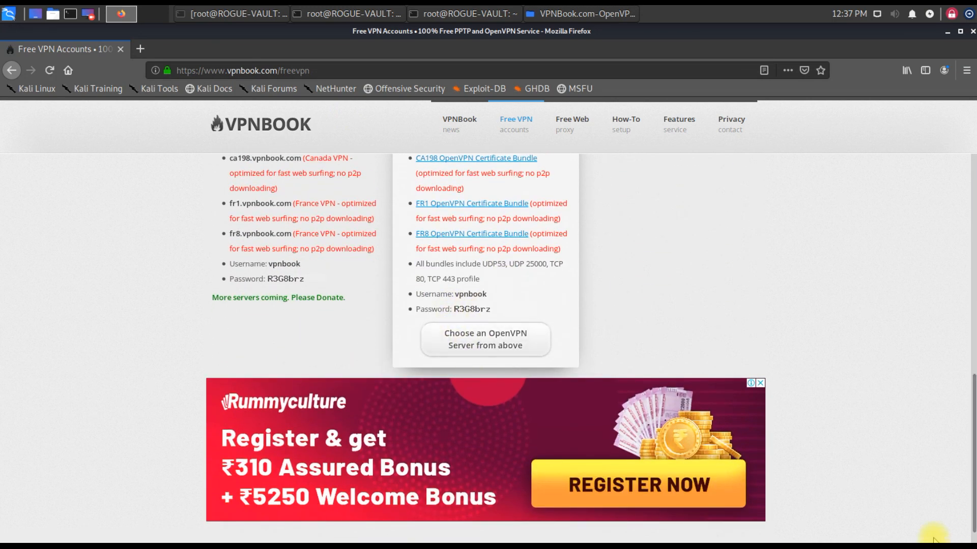
double_click(434, 294)
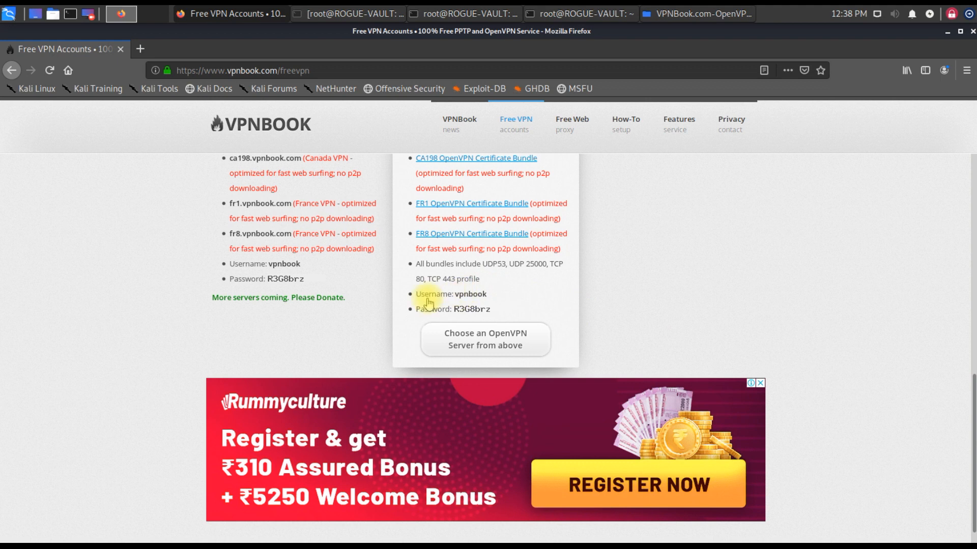
left_click_drag(415, 294, 504, 309)
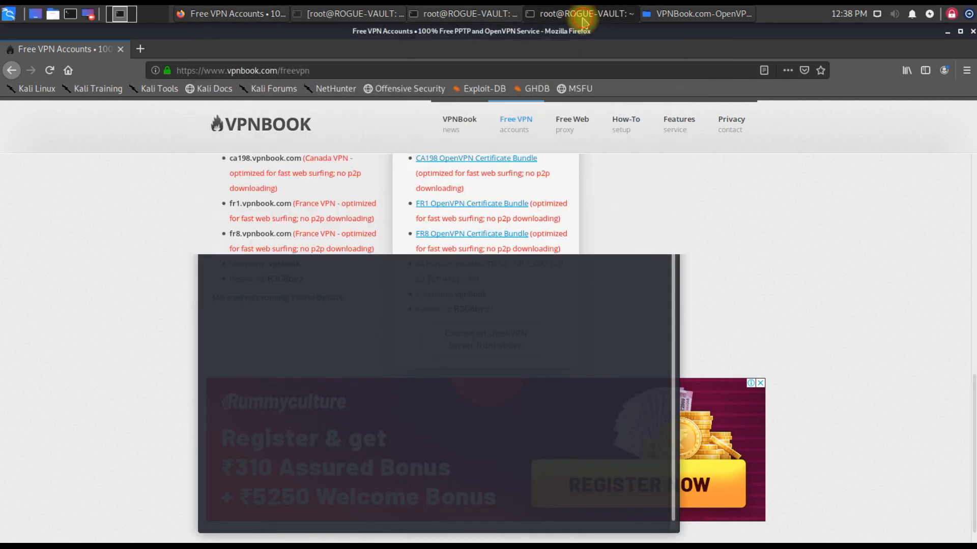
Bring the OpenVPN terminal awaiting the auth username beside the VPNBook credentials page.
left_click(583, 13)
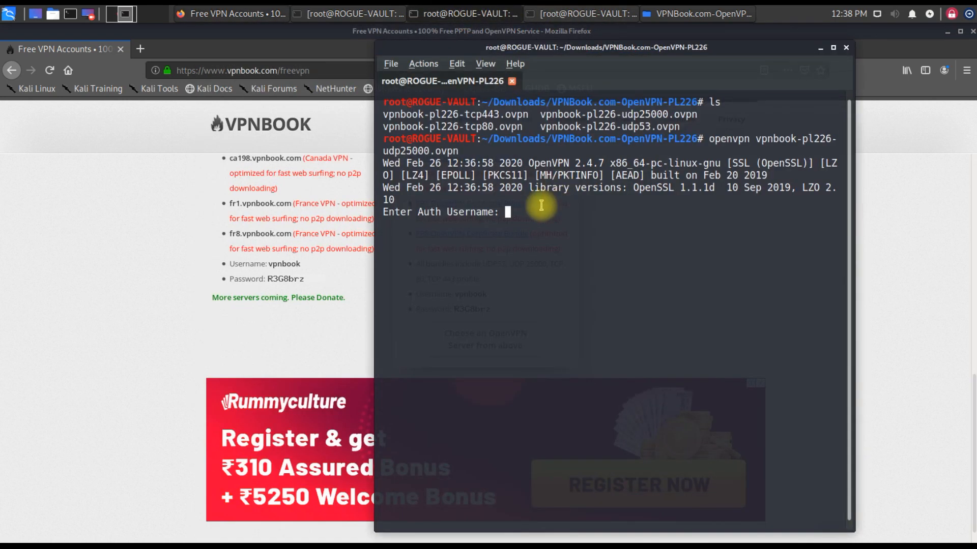
mouse_move(946, 36)
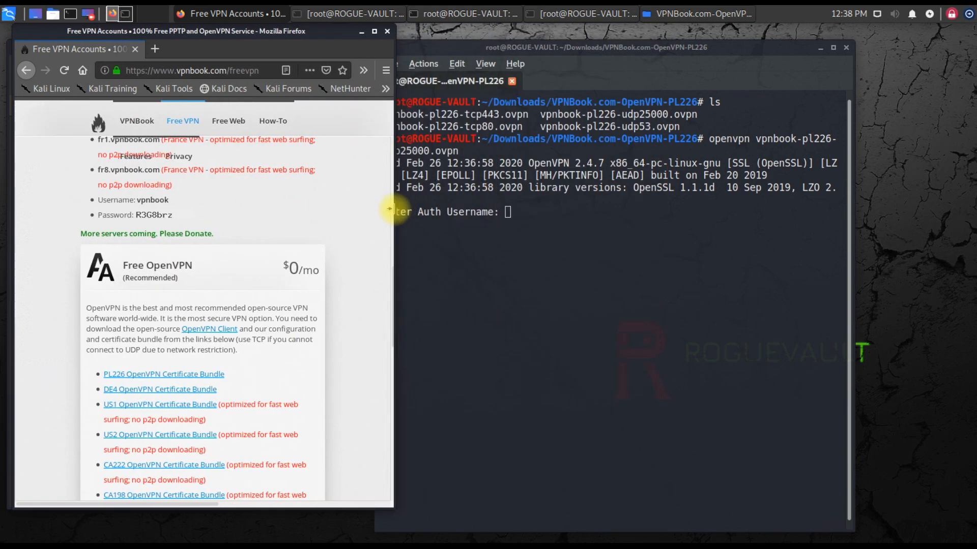
scroll("down", 3)
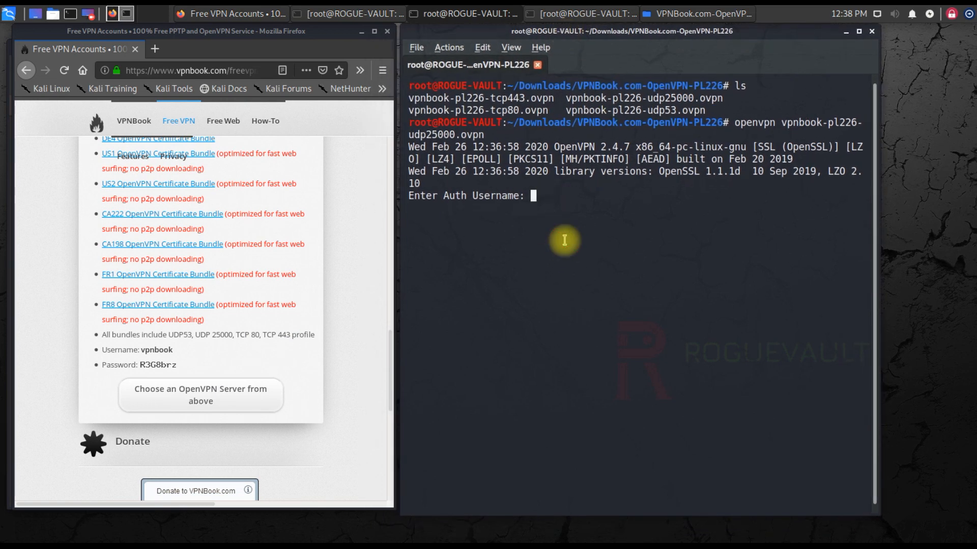
Rerun openvpn vpnbook-pl226-udp25000.ovpn and log in as vpnbook with the page's password.
type("vpn")
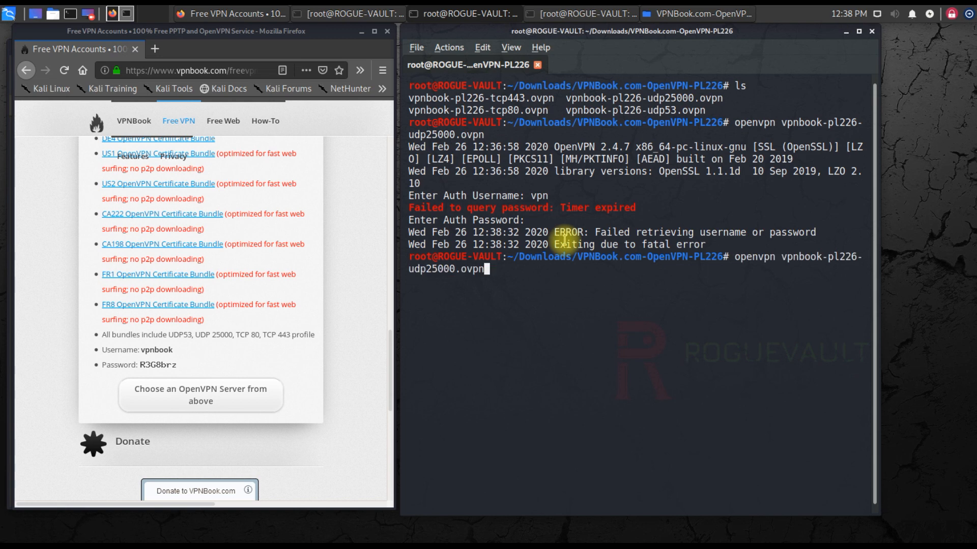
key("BackSpace")
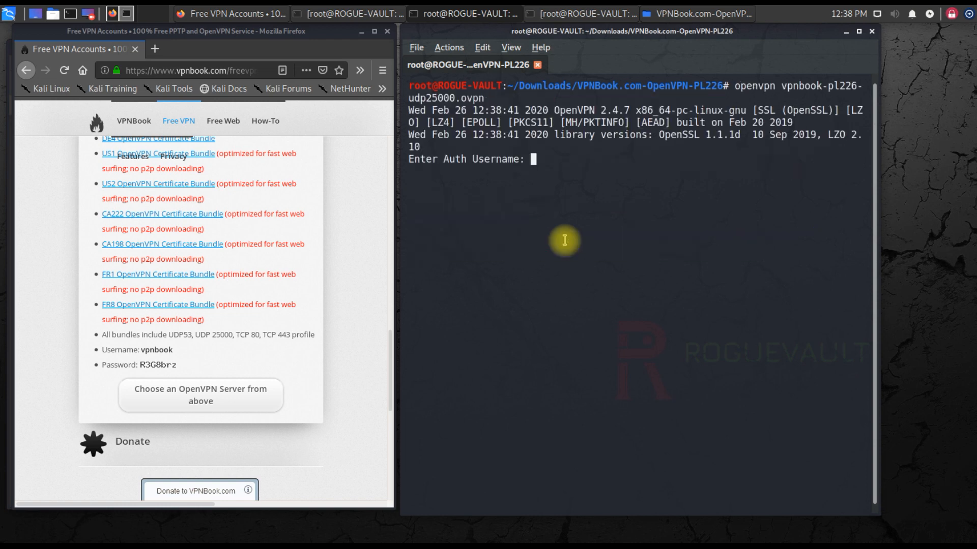
type("vpnbook")
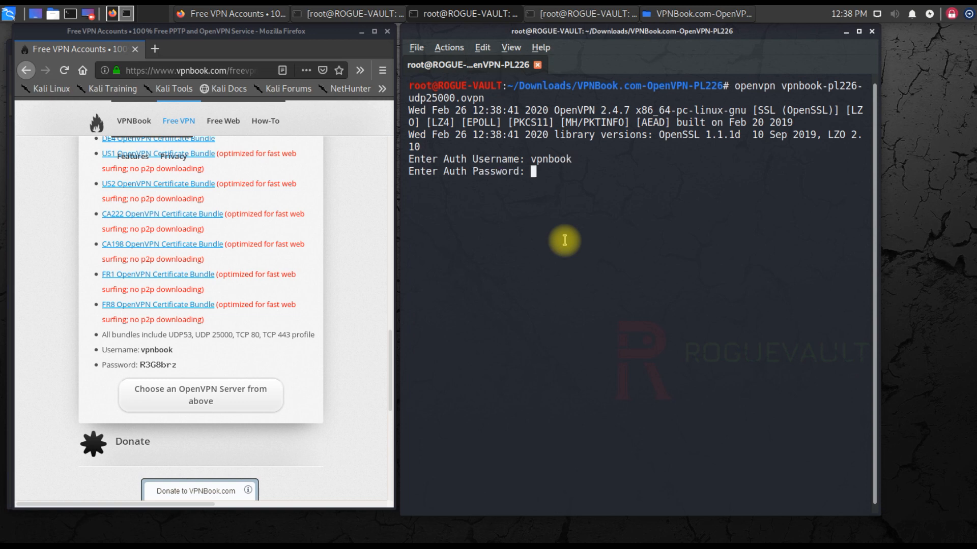
type("R3")
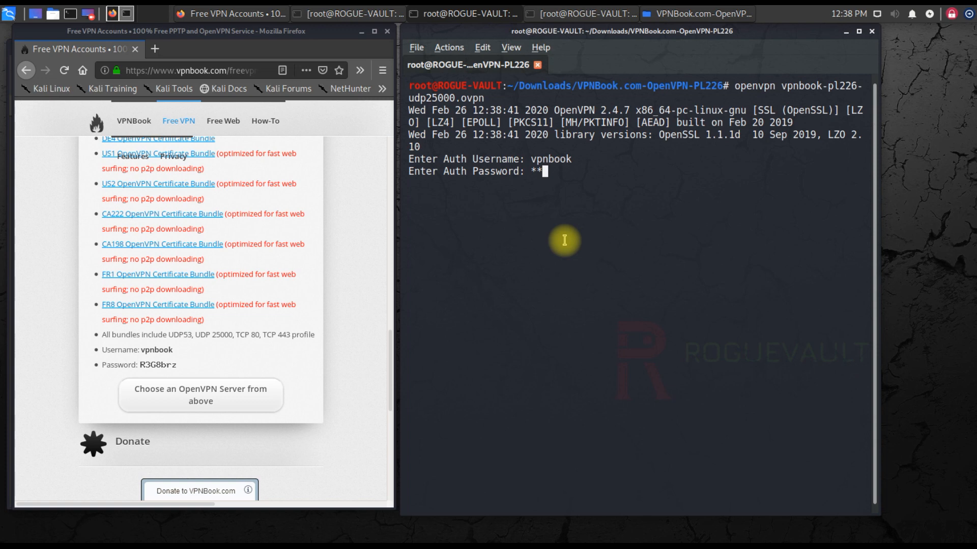
type("**")
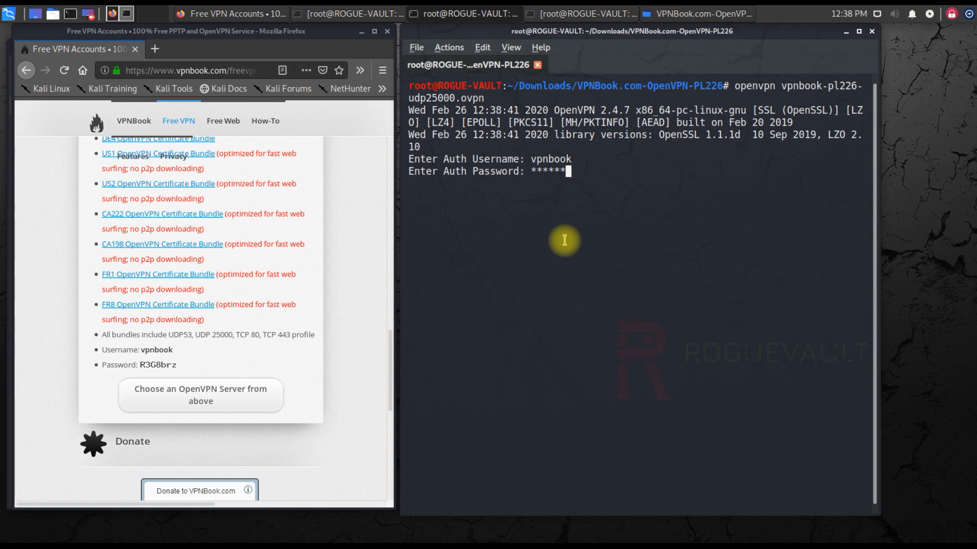
type("*")
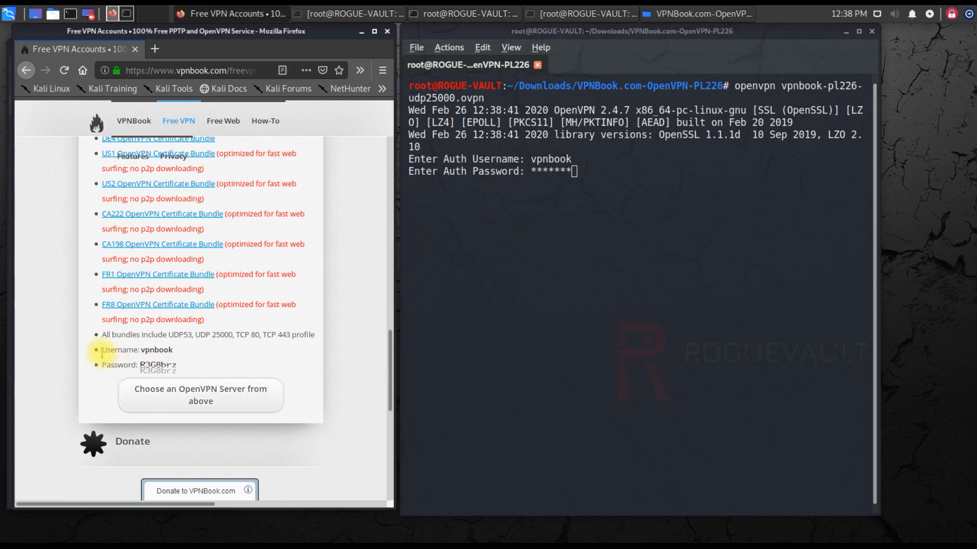
left_click_drag(98, 349, 197, 364)
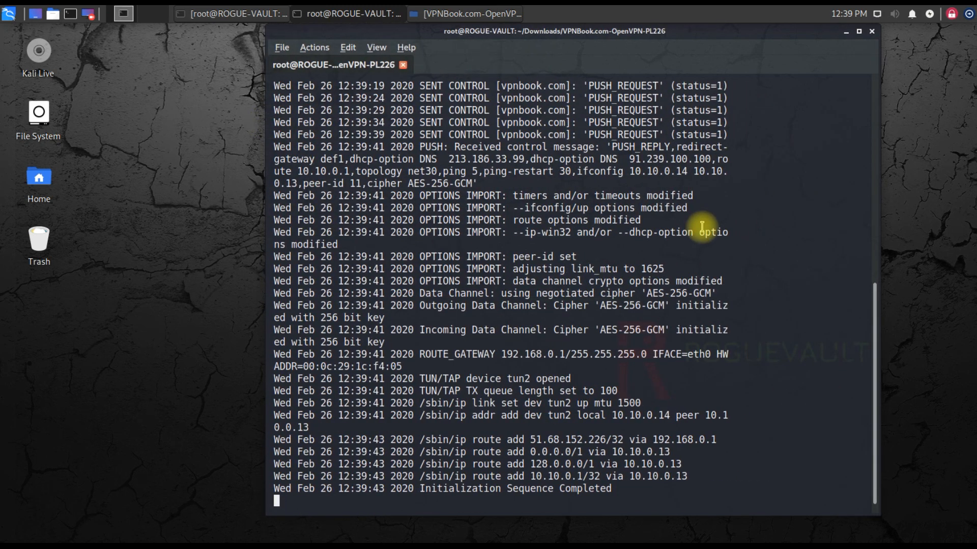
mouse_move(502, 494)
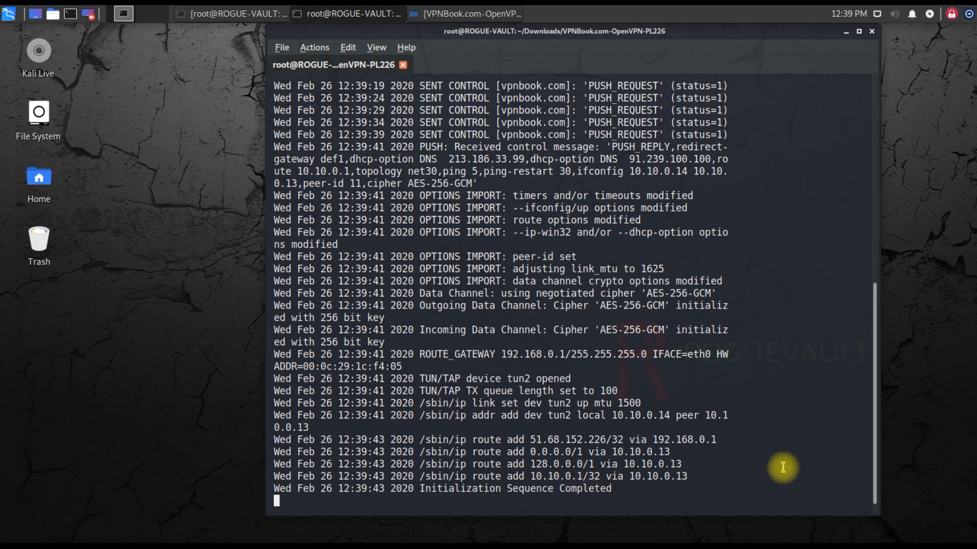
mouse_move(319, 91)
type("103.74.141.95")
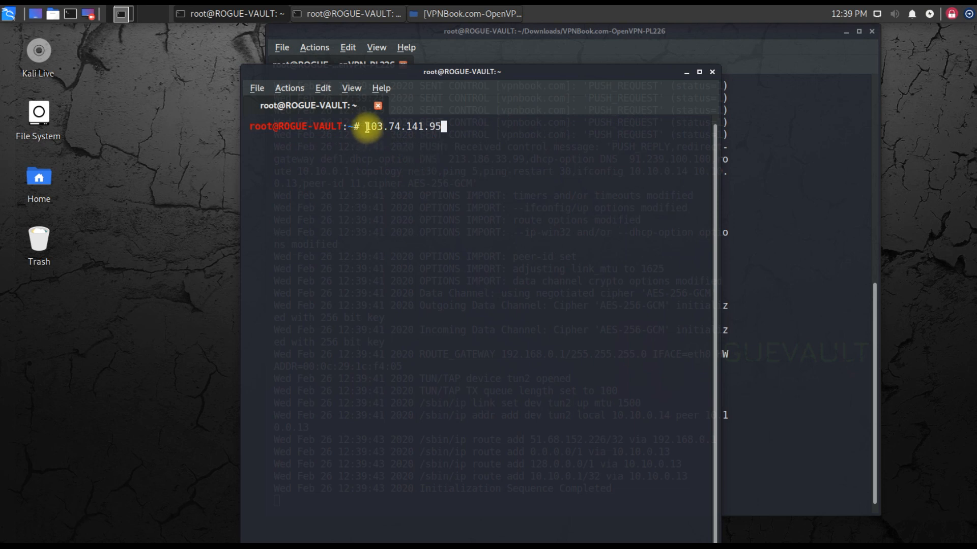
mouse_move(413, 137)
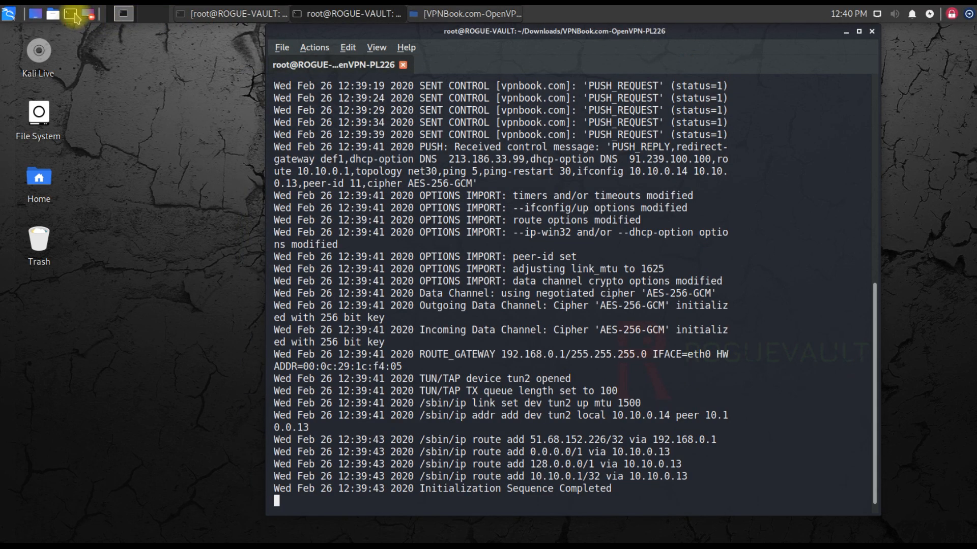
mouse_move(176, 146)
type("fire")
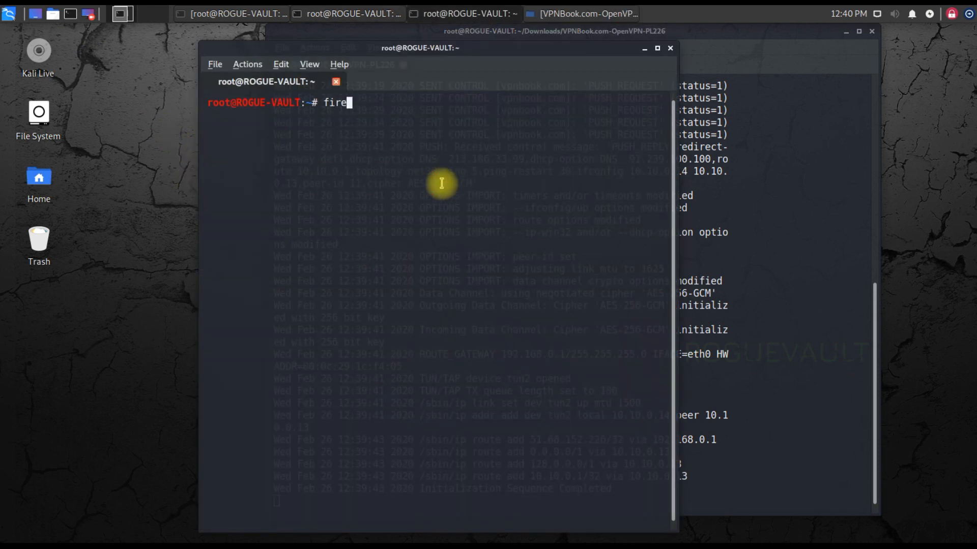
Run firefox from the new root shell to open the Restore Session page.
type("fox")
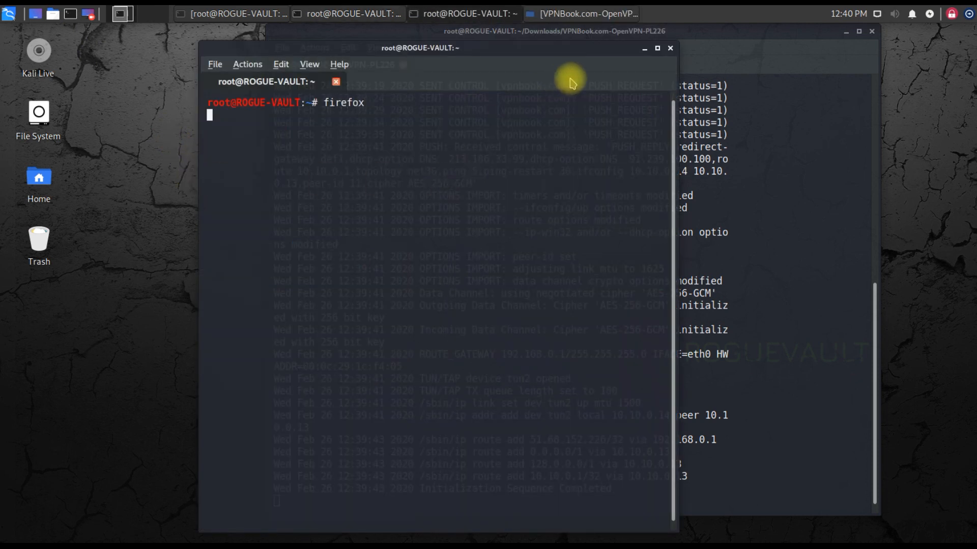
key("Return")
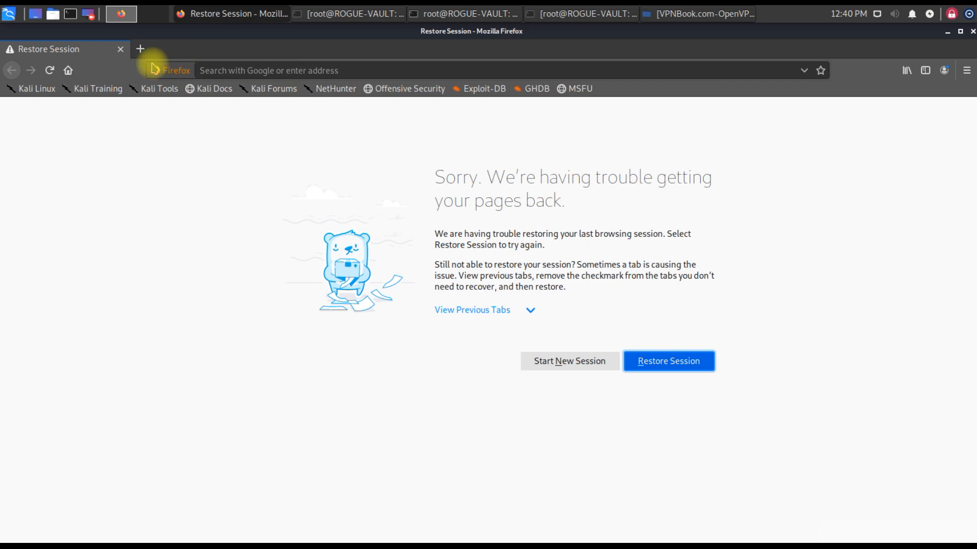
Start a new session, search Google for duckduckgo, and begin a 'what is my ip' search in a second tab.
left_click(569, 361)
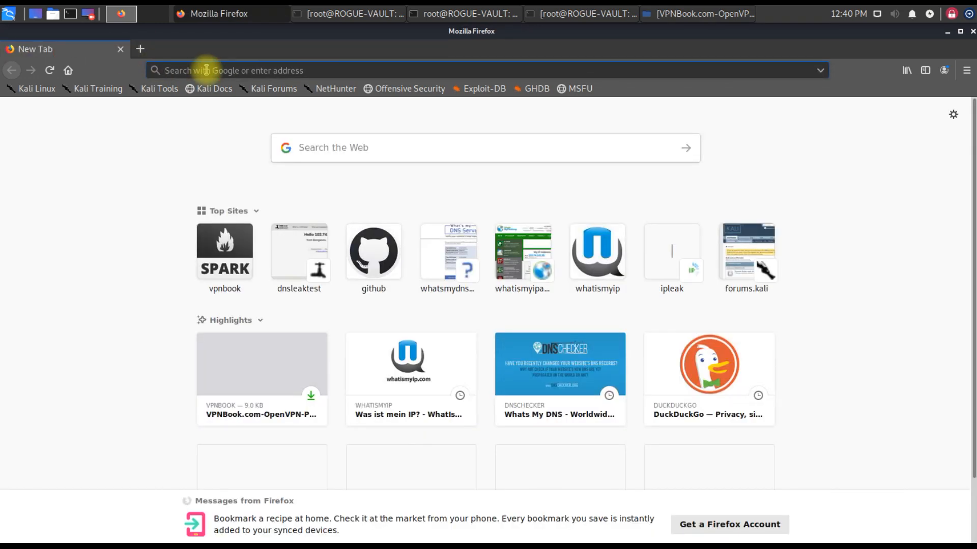
type("duckduck")
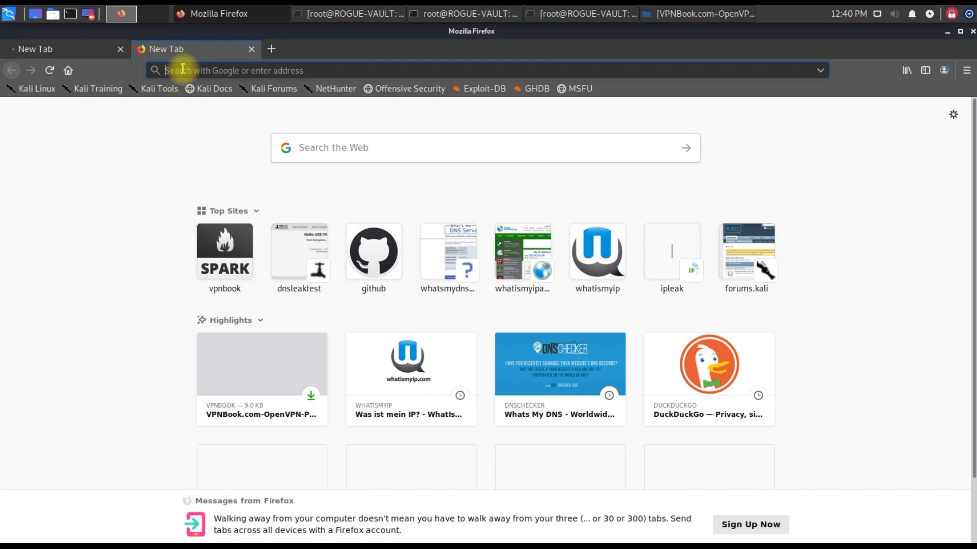
type("wha")
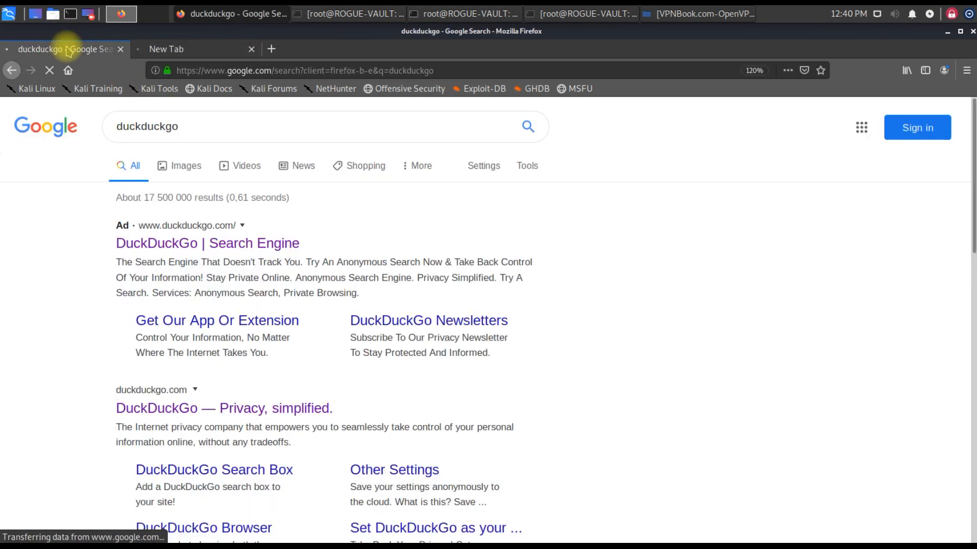
left_click(206, 243)
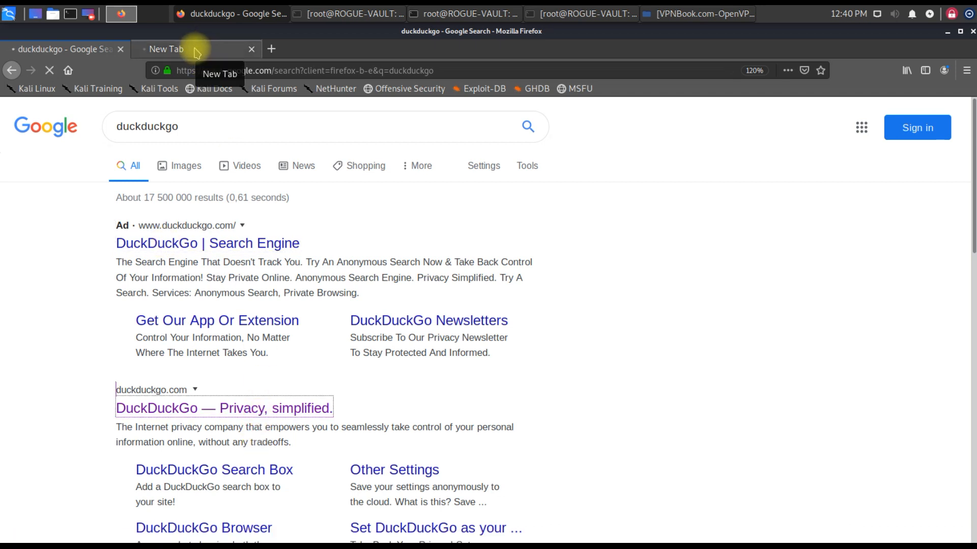
left_click(224, 408)
type("103.74.141.95")
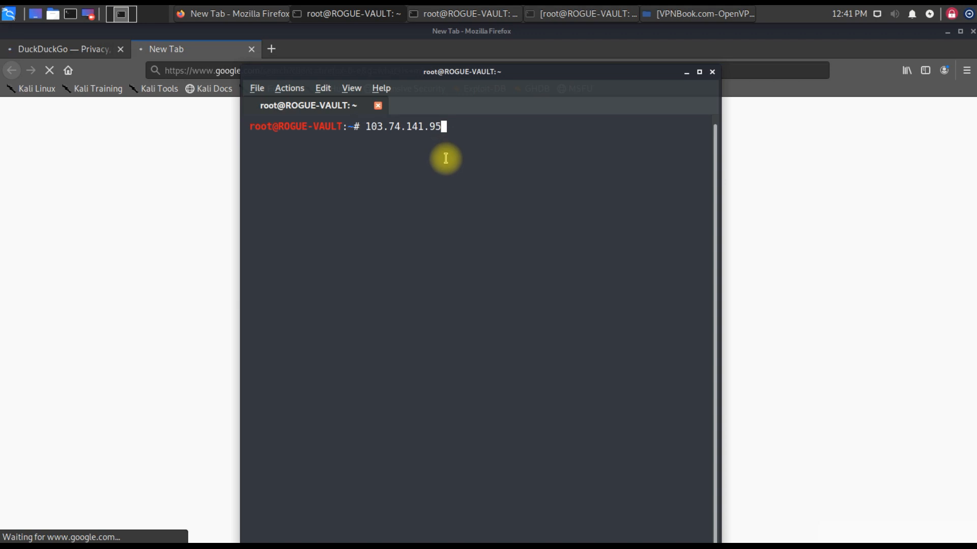
mouse_move(460, 126)
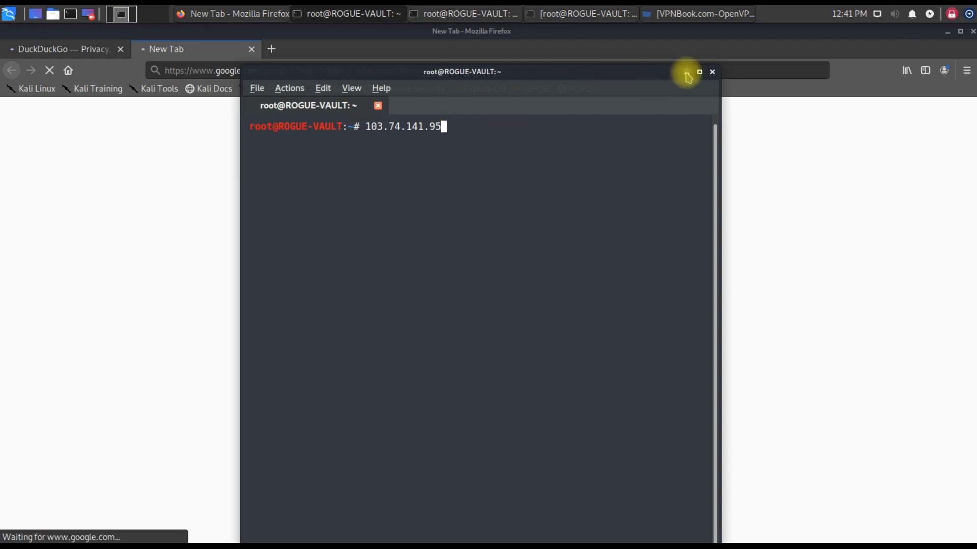
Minimize the terminal and select Google's reported public IP 51.68.152.226, scrolling to whatismyipaddress.com.
left_click(698, 72)
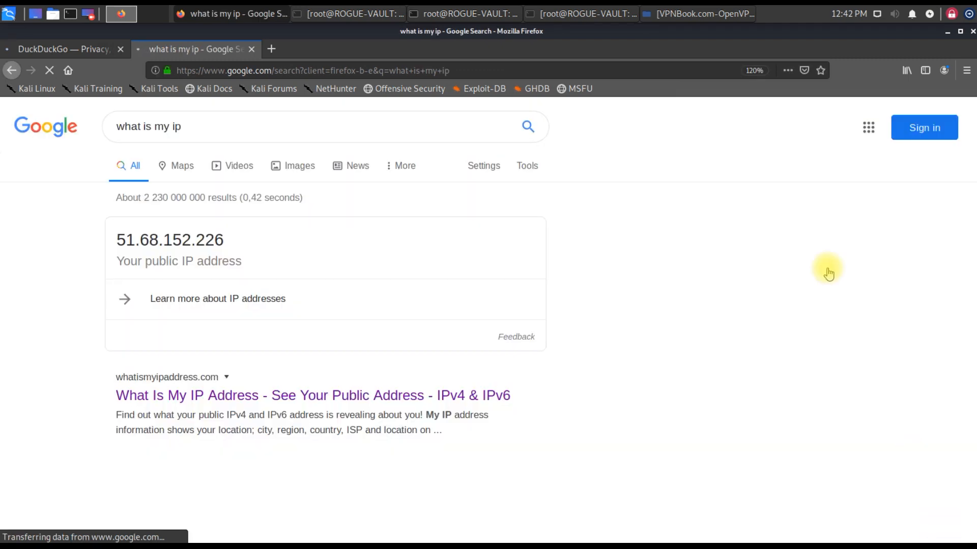
mouse_move(107, 245)
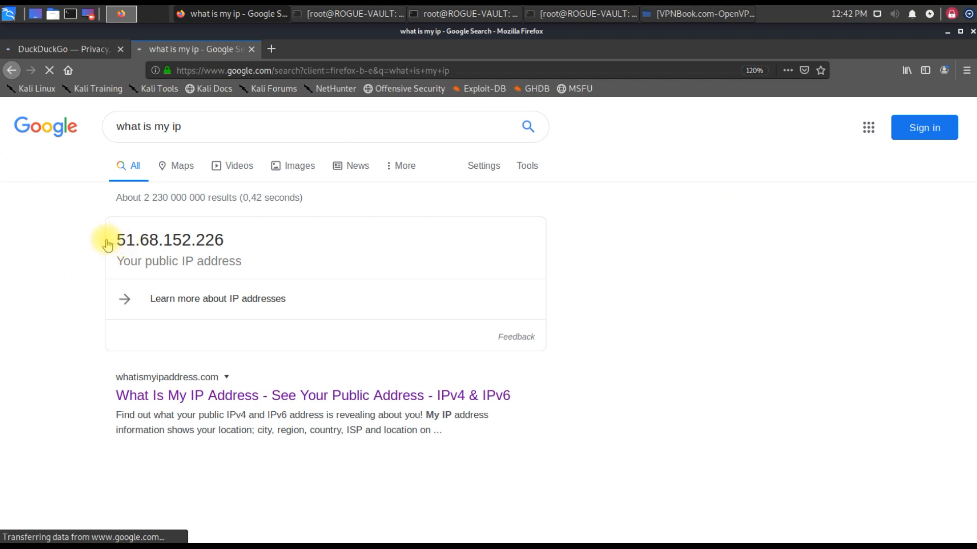
double_click(125, 239)
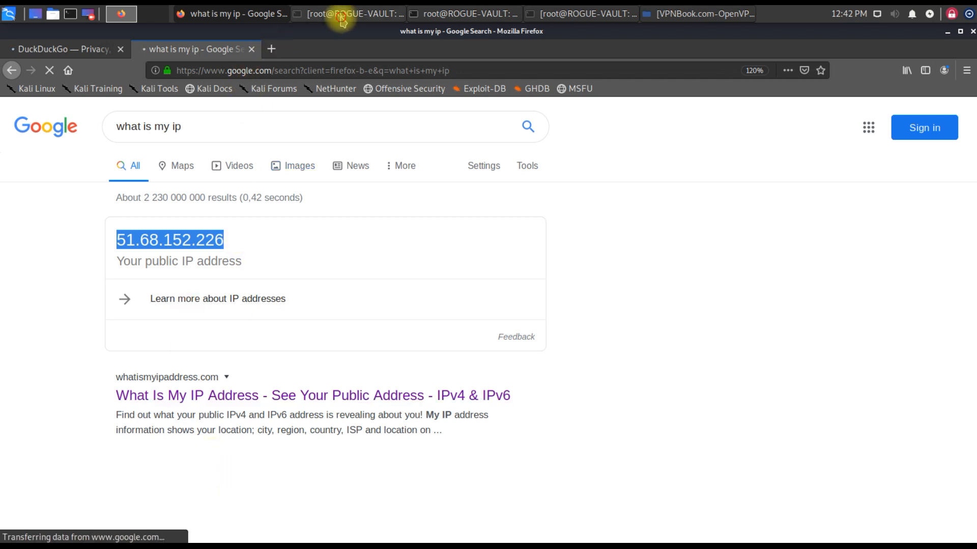
left_click(353, 14)
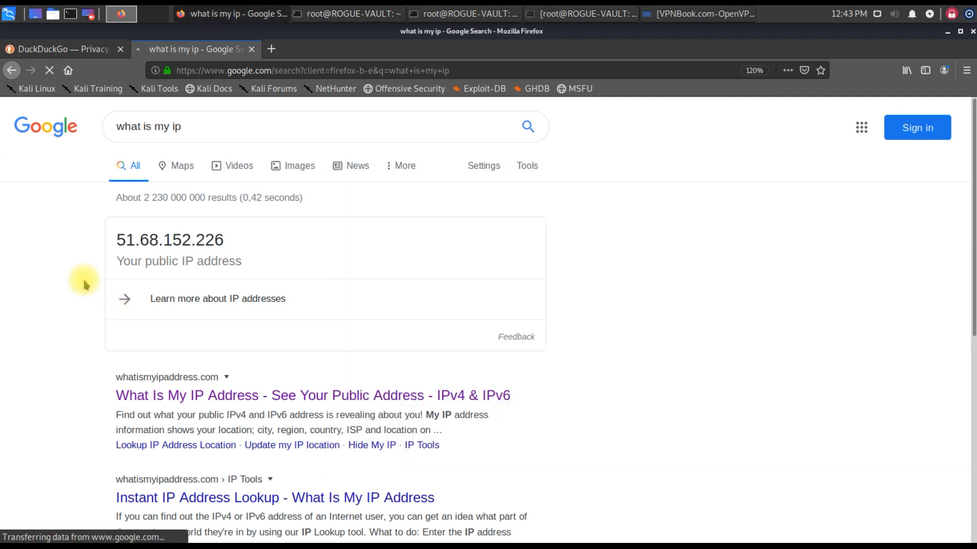
scroll("down", 3)
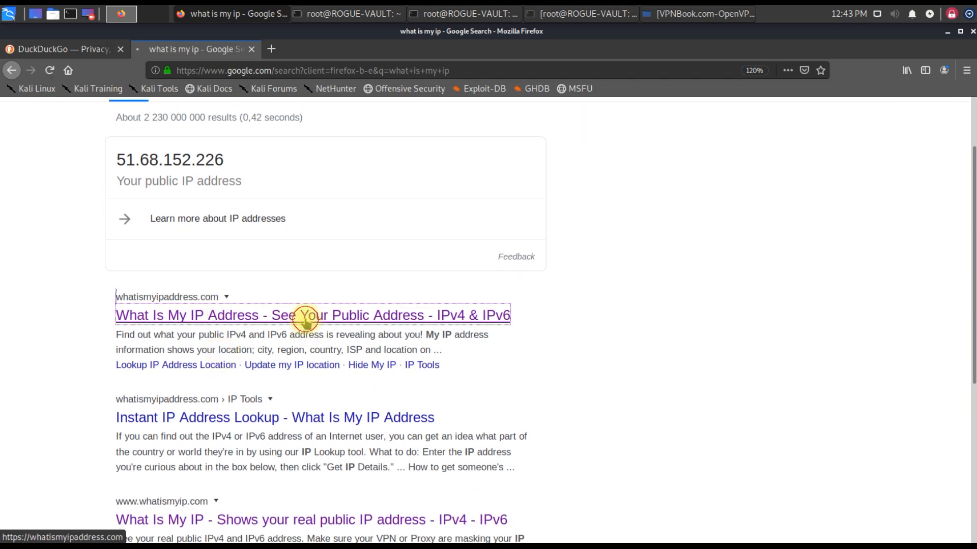
Open whatismyipaddress.com to confirm 51.68.152.226 via OVH SAS in Indonesia, then go back.
left_click(311, 316)
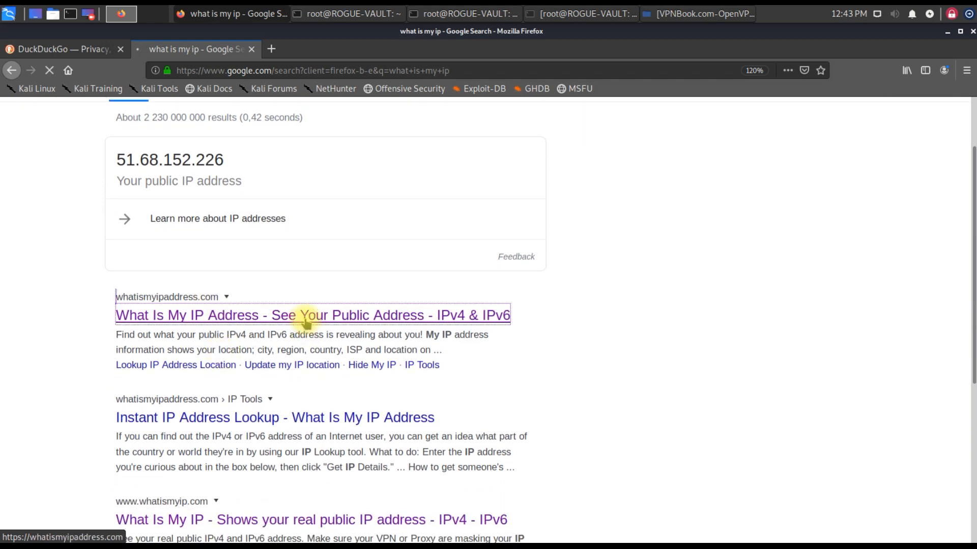
left_click(312, 315)
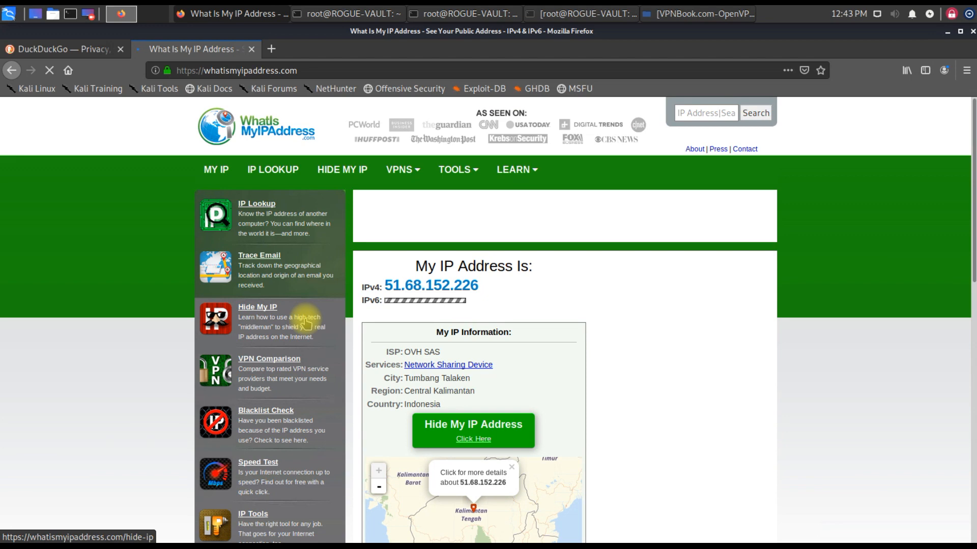
scroll("down", 3)
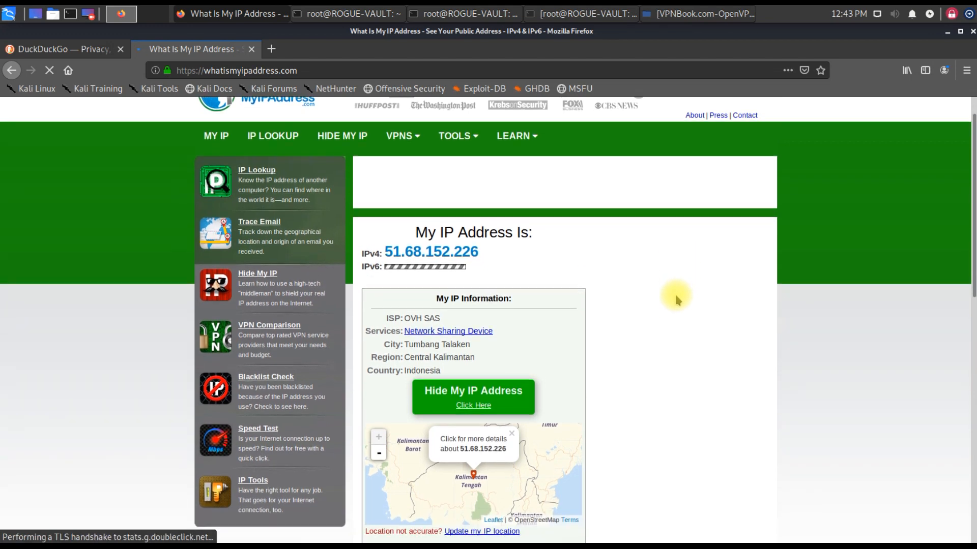
scroll("down", 3)
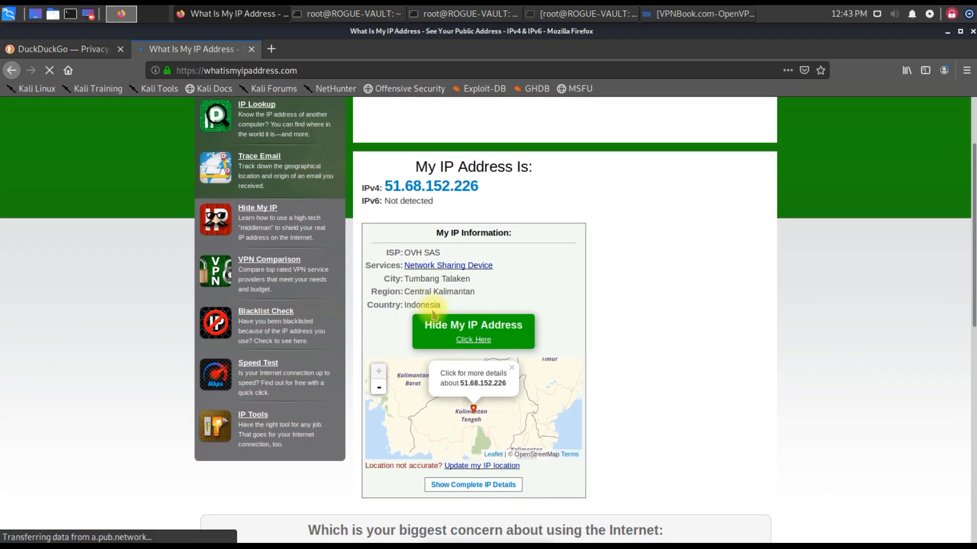
scroll("down", 3)
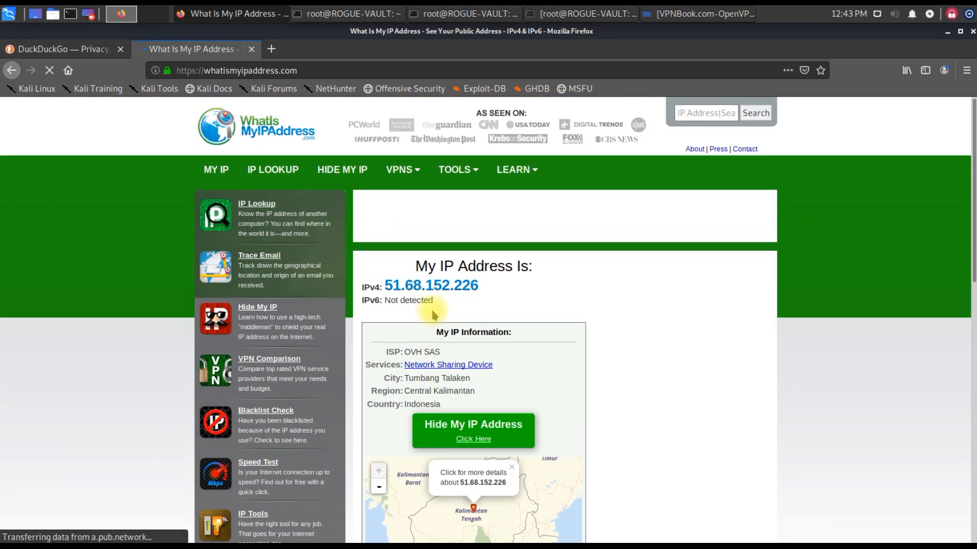
scroll("down", 3)
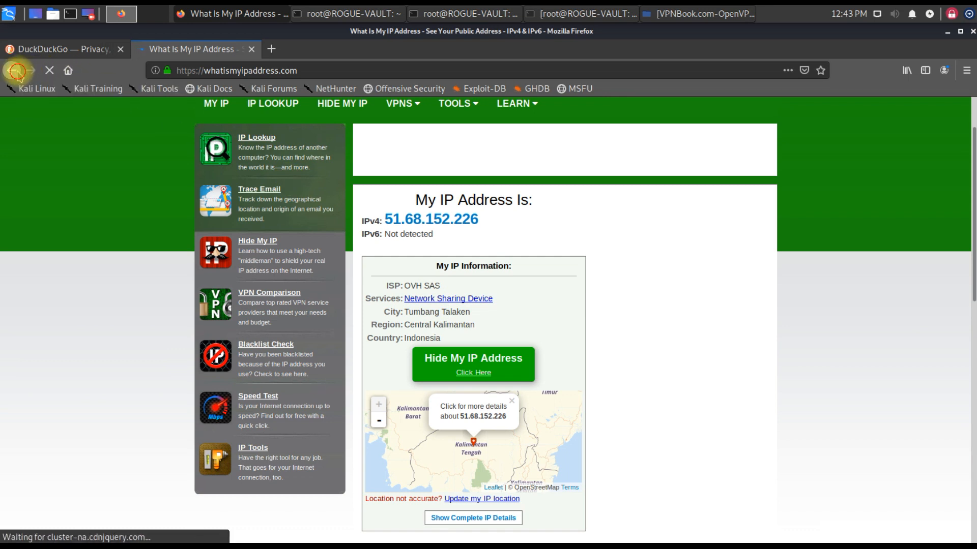
left_click(13, 70)
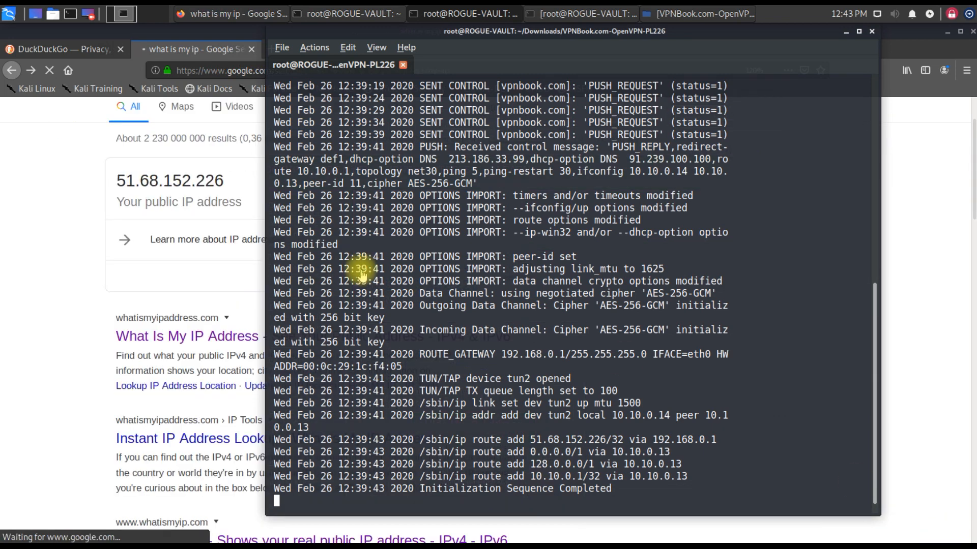
mouse_move(400, 311)
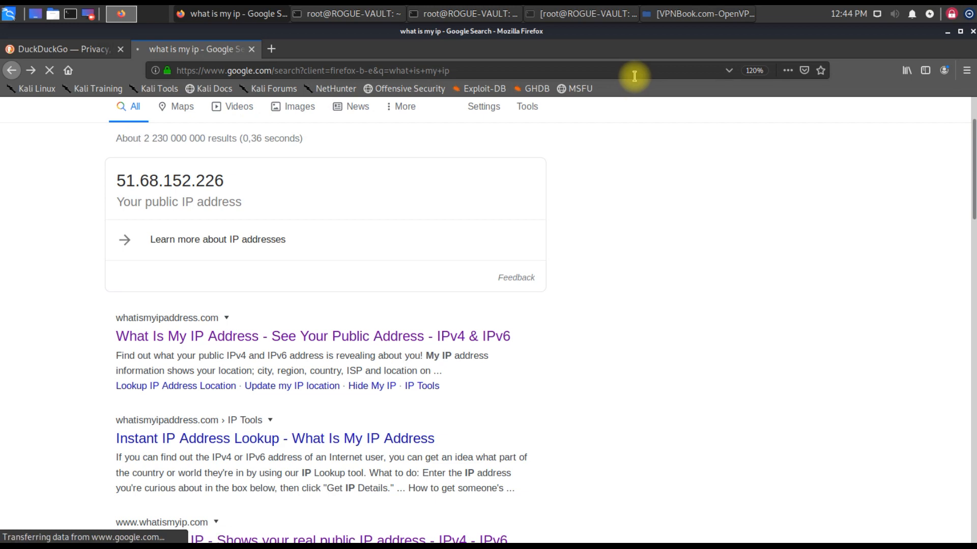
mouse_move(630, 99)
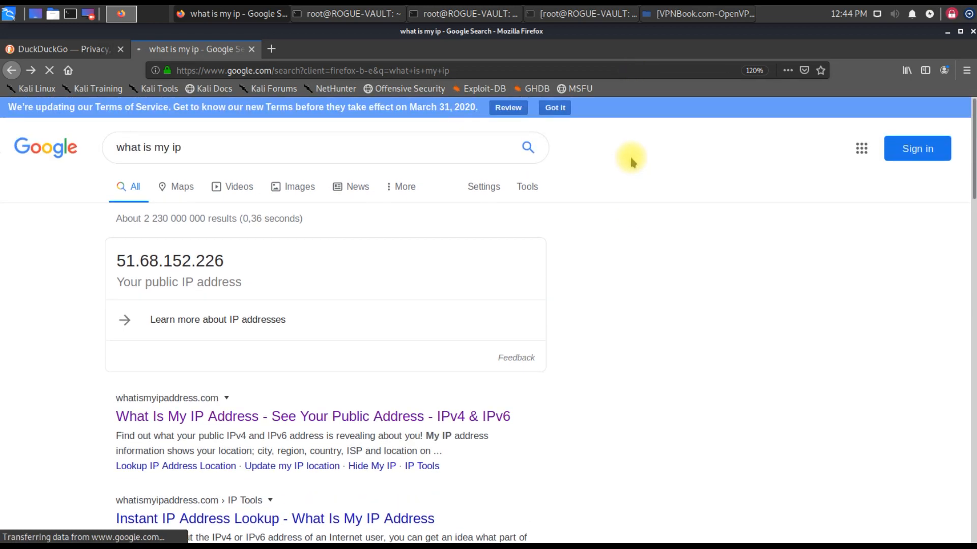
scroll("down", 3)
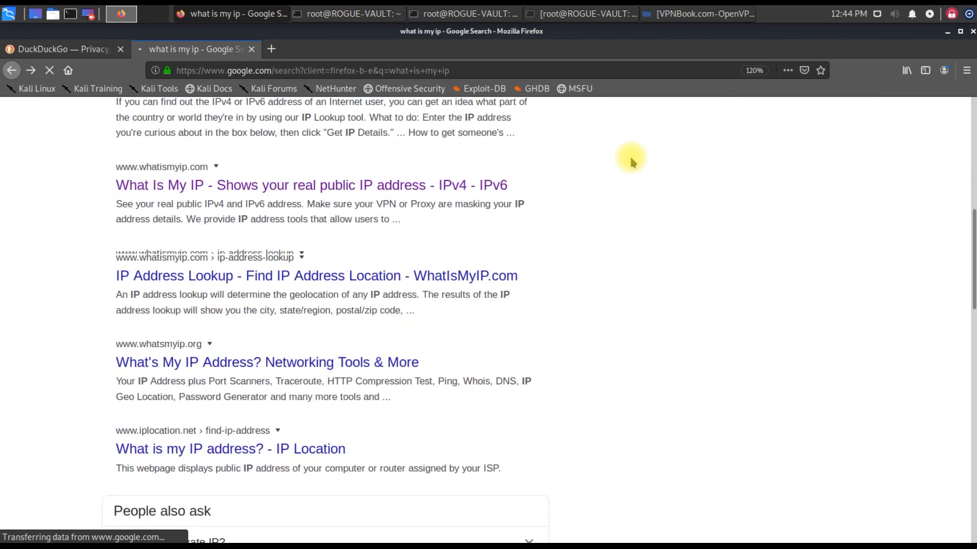
scroll("down", 3)
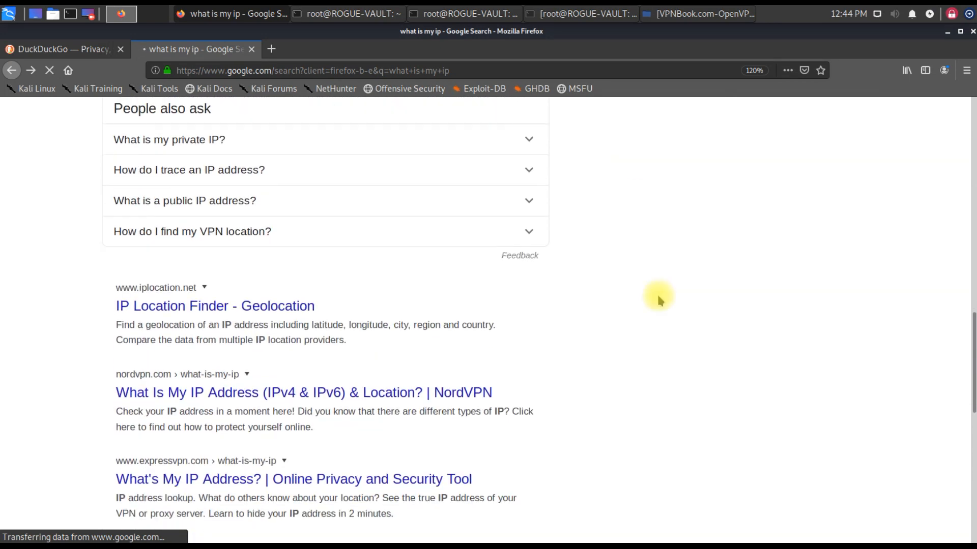
scroll("down", 3)
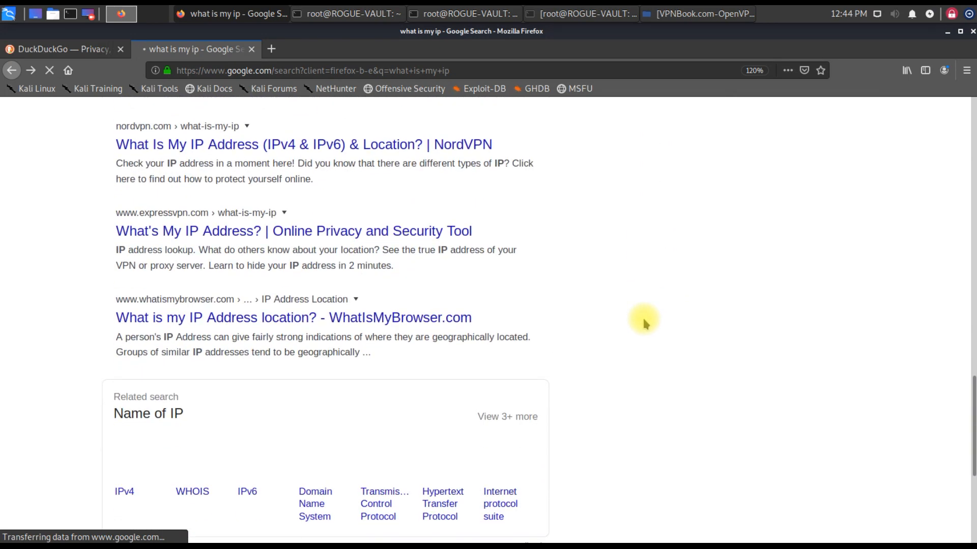
scroll("down", 3)
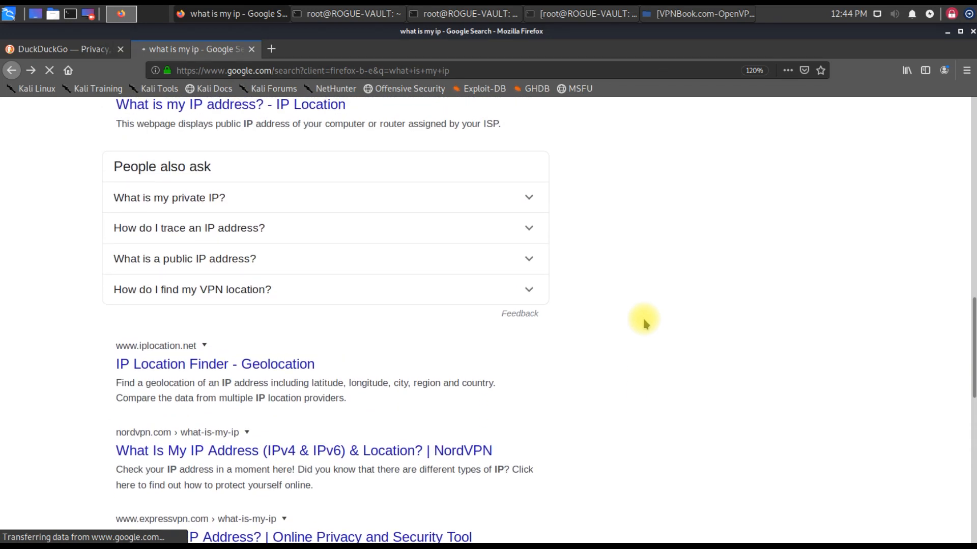
scroll("up", 3)
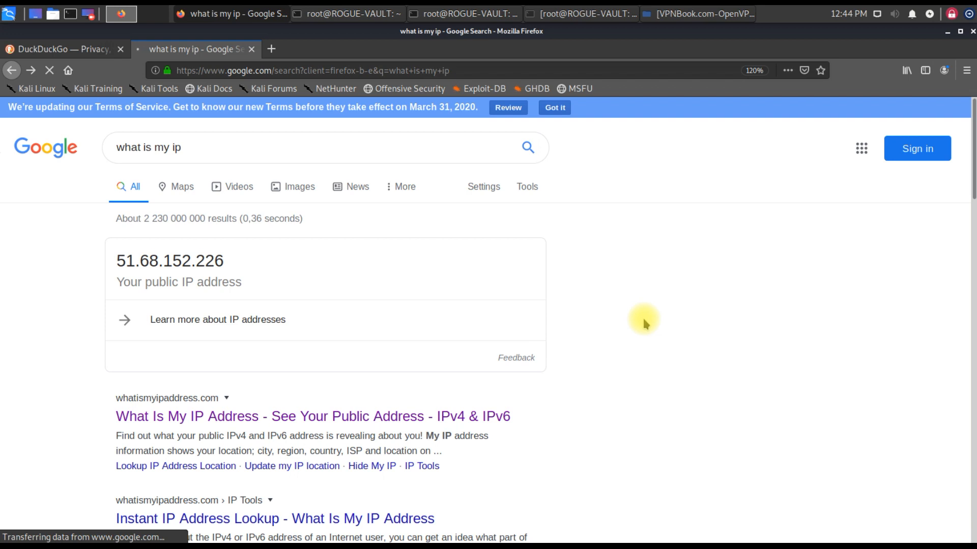
mouse_move(669, 14)
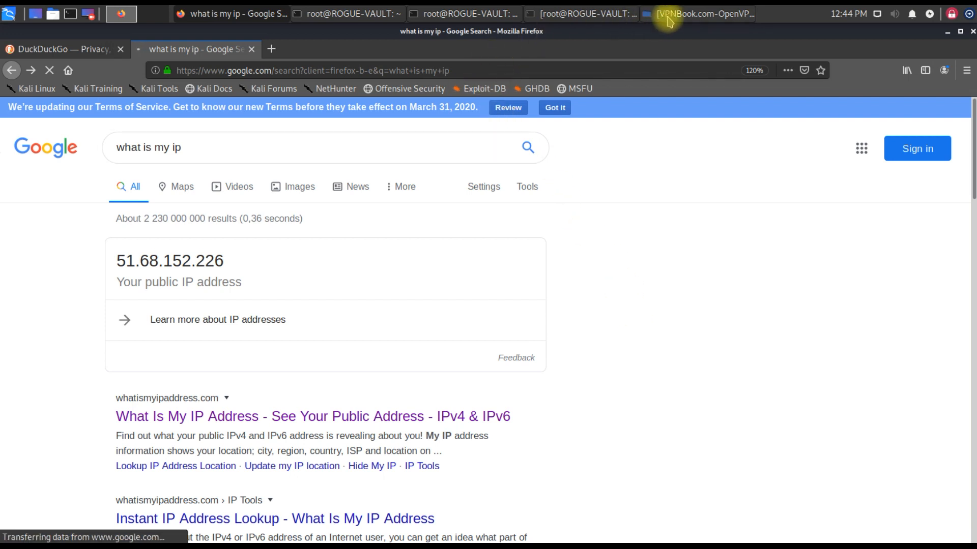
mouse_move(800, 497)
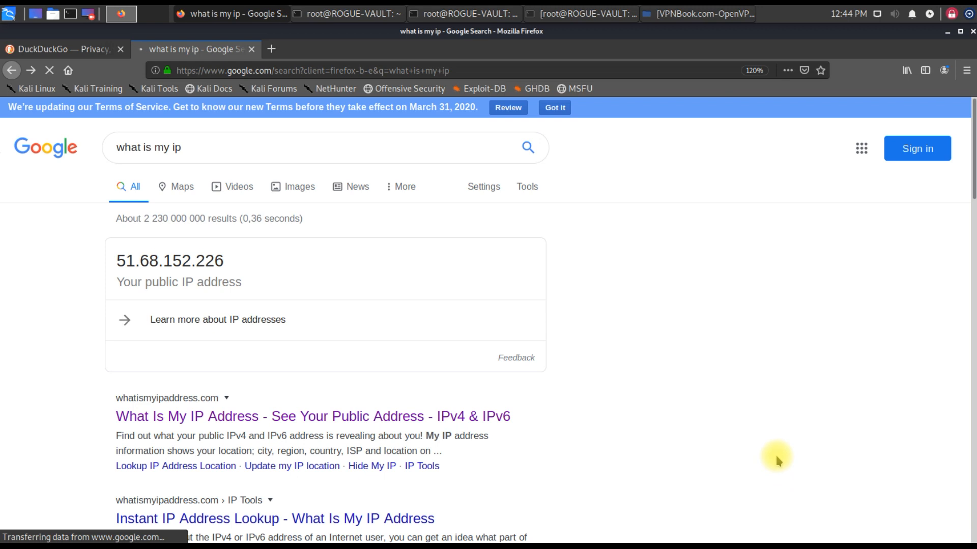
scroll("down", 3)
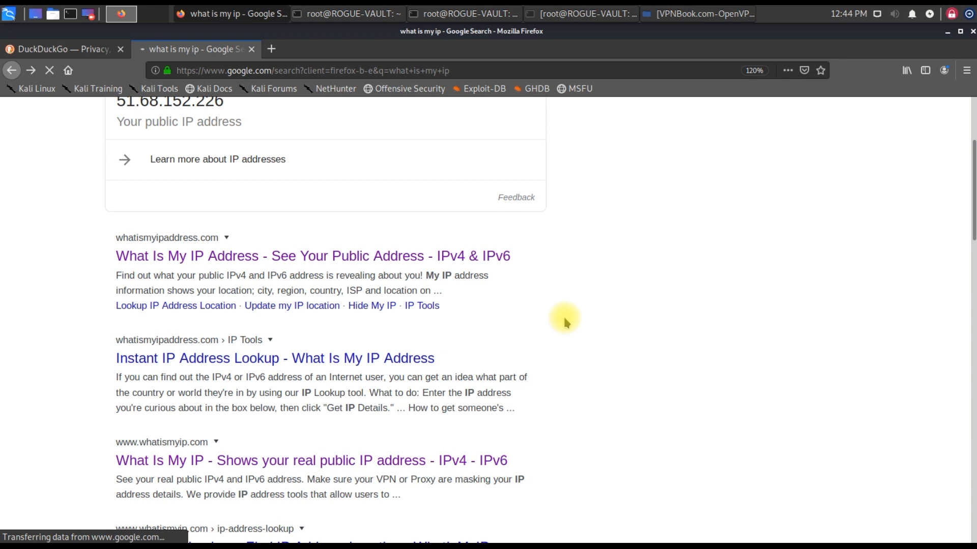
mouse_move(629, 311)
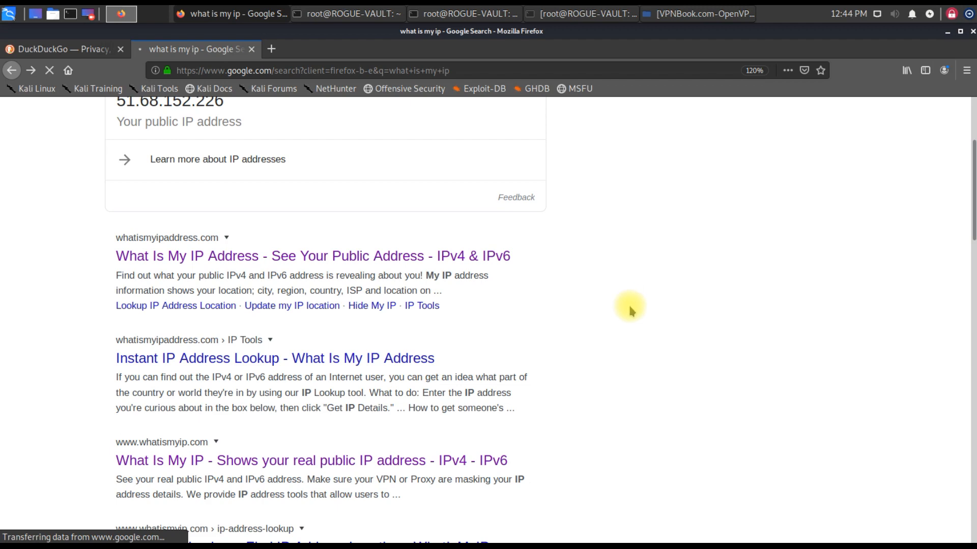